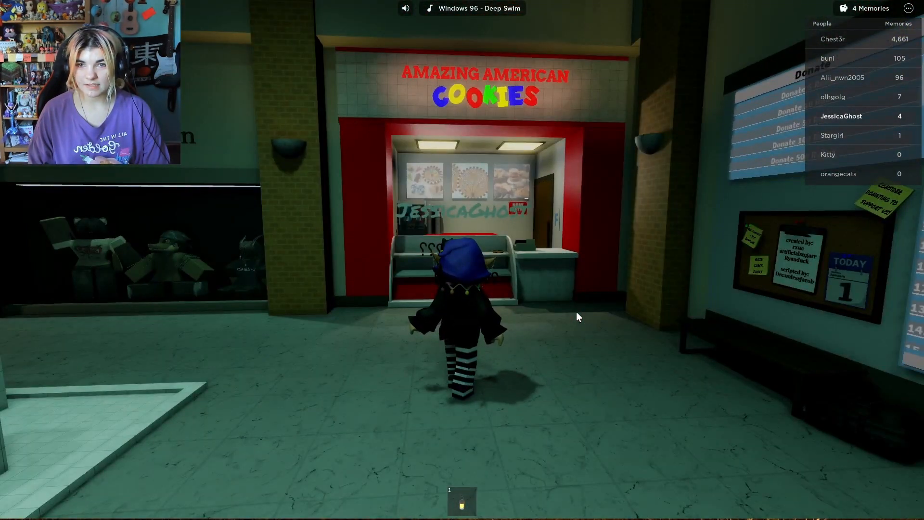
# Walk past the Amazing American Cookies stand into the dim janitor's room with the yellow cart
pyautogui.press('w')
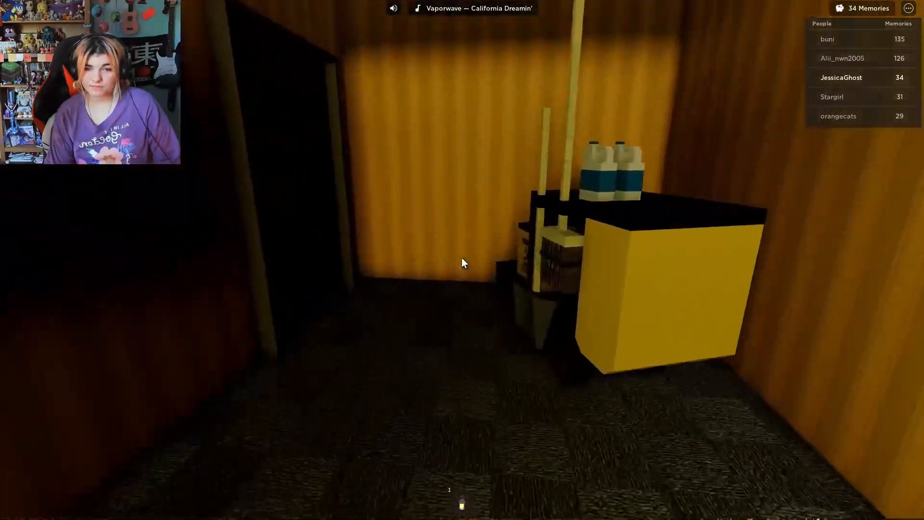
pyautogui.moveTo(463, 262)
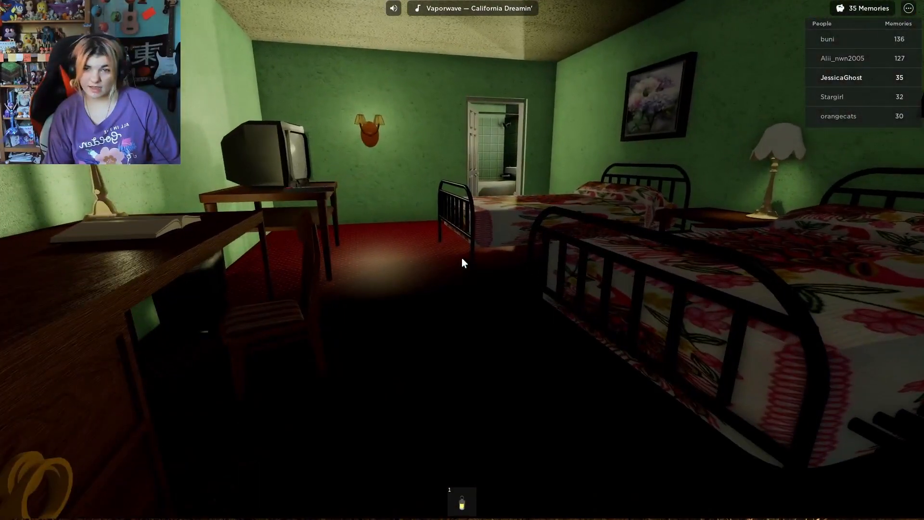
pyautogui.moveTo(462, 263)
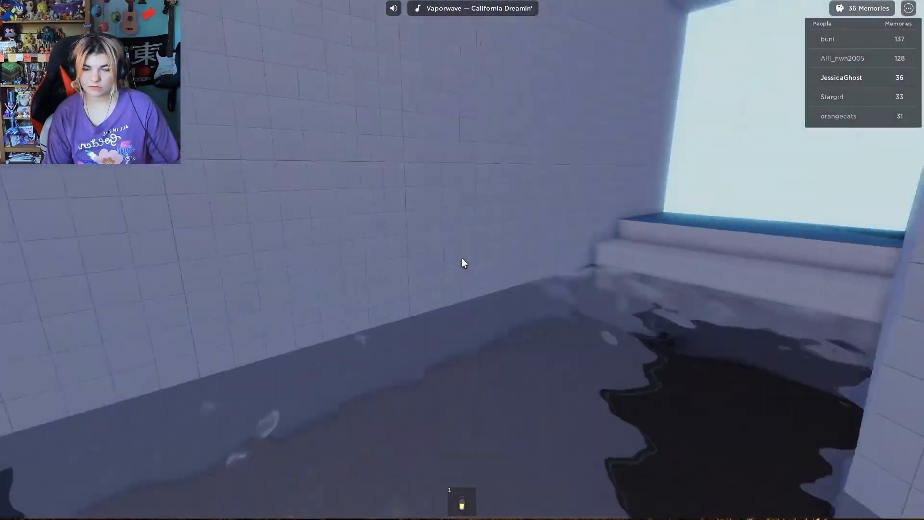
pyautogui.moveTo(463, 263)
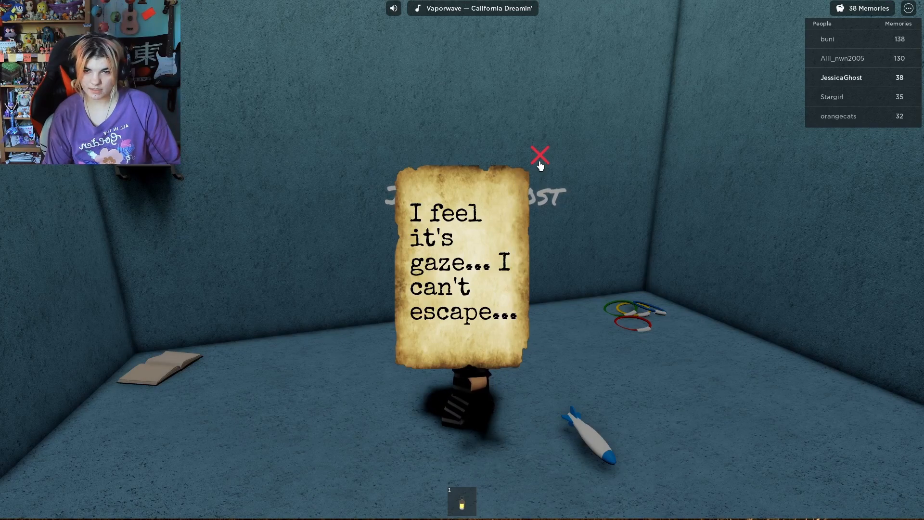
# Close the 'I feel it's gaze... I can't escape...' note after reading it
pyautogui.click(538, 155)
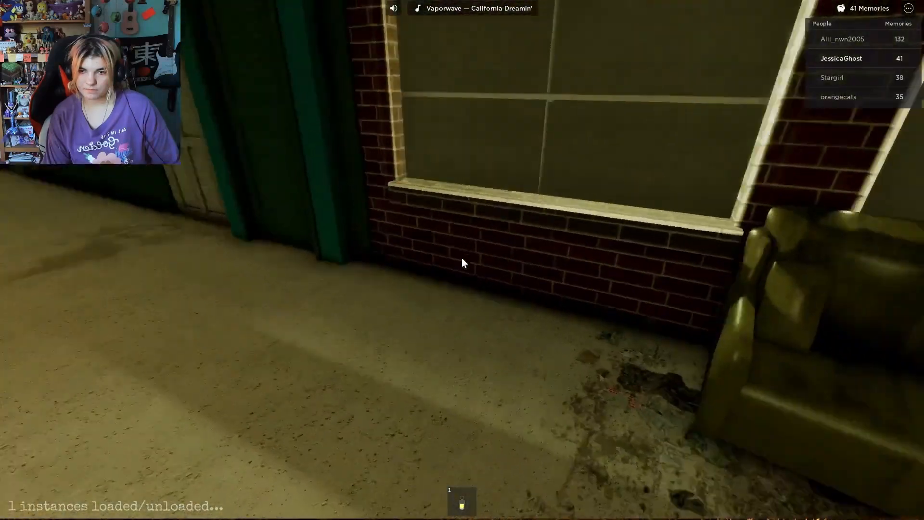
pyautogui.moveTo(462, 263)
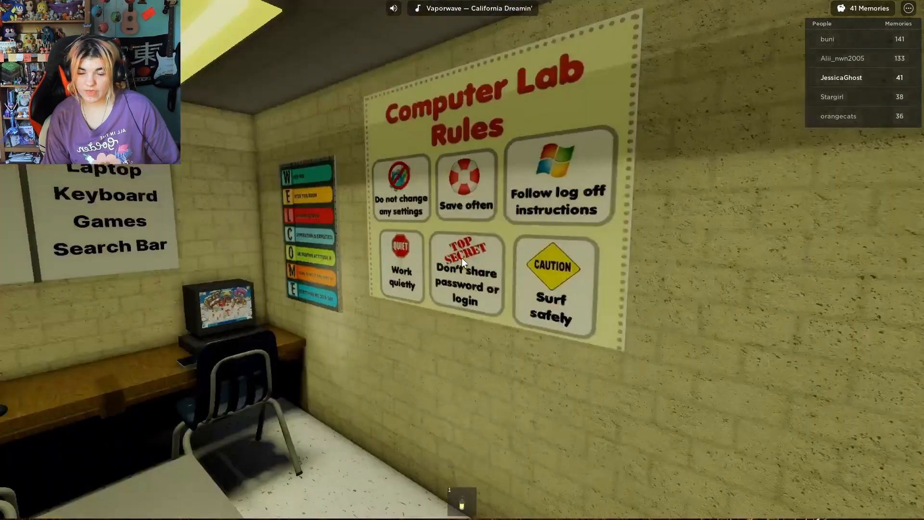
pyautogui.moveTo(463, 263)
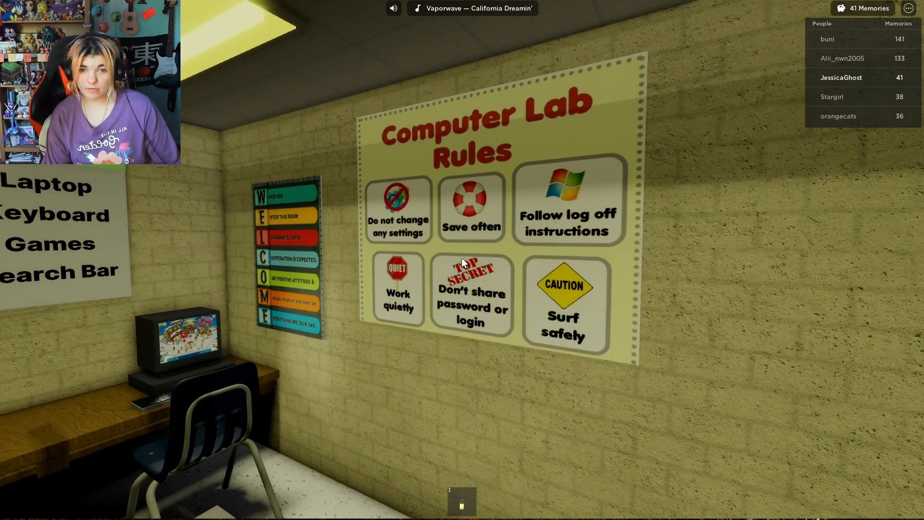
pyautogui.moveTo(462, 262)
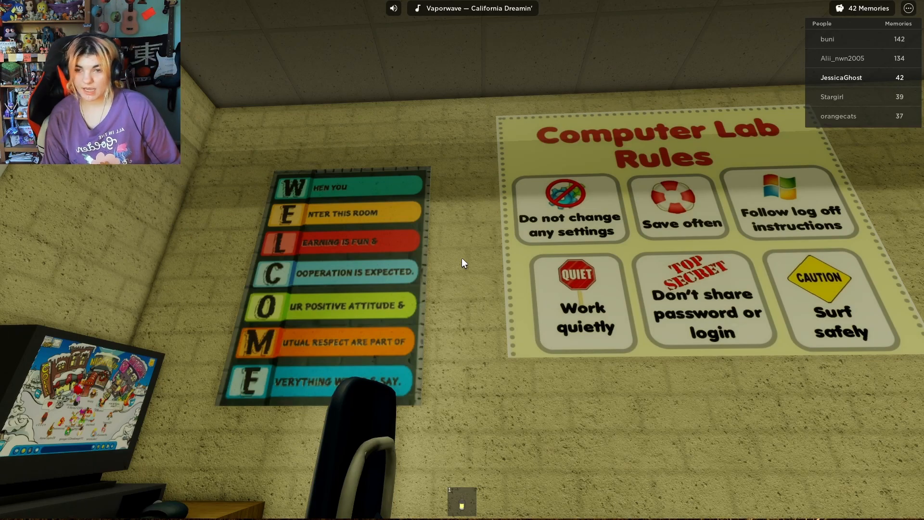
pyautogui.moveTo(463, 263)
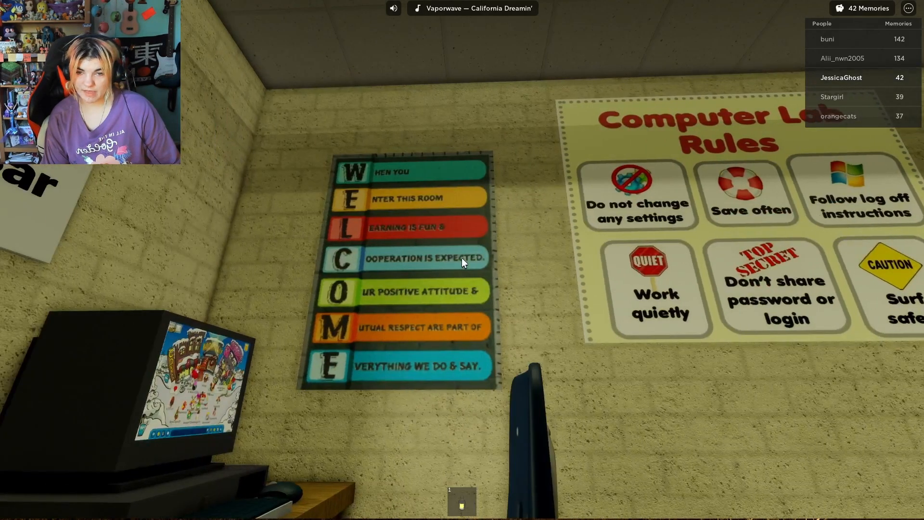
pyautogui.moveTo(462, 262)
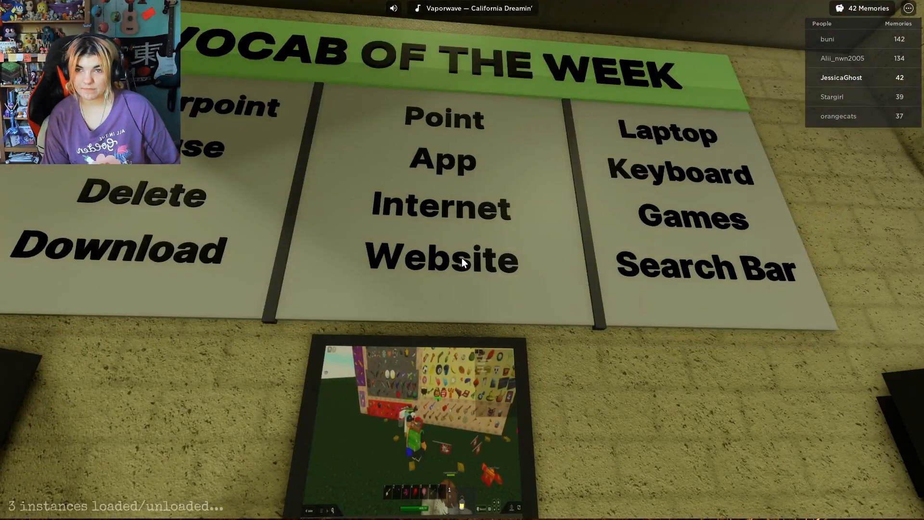
pyautogui.moveTo(462, 262)
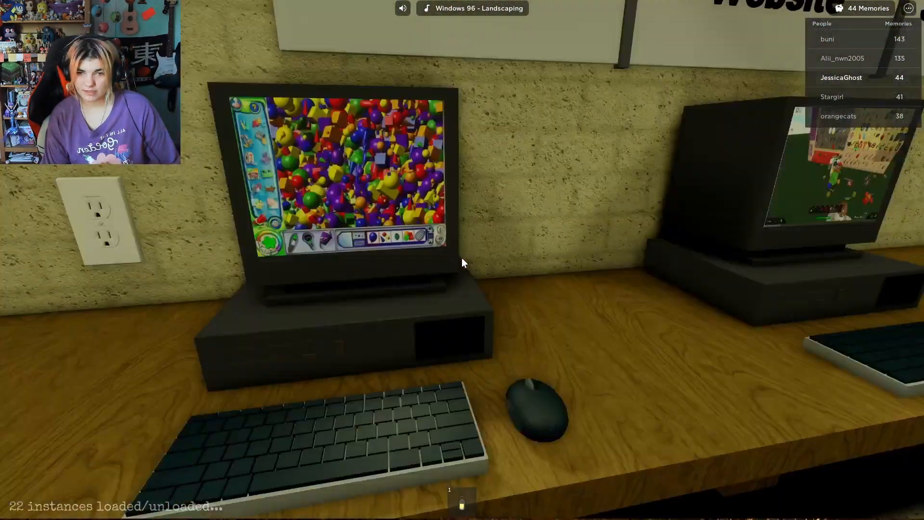
pyautogui.moveTo(462, 262)
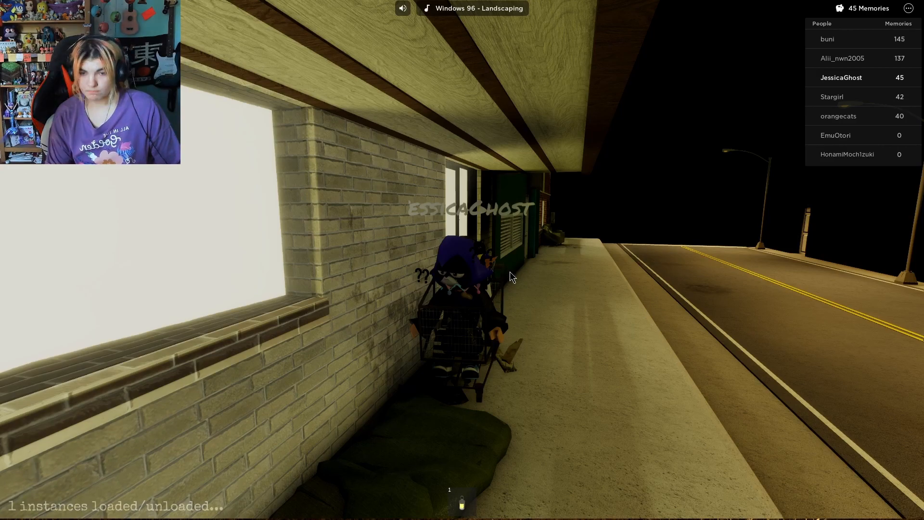
pyautogui.moveTo(316, 96)
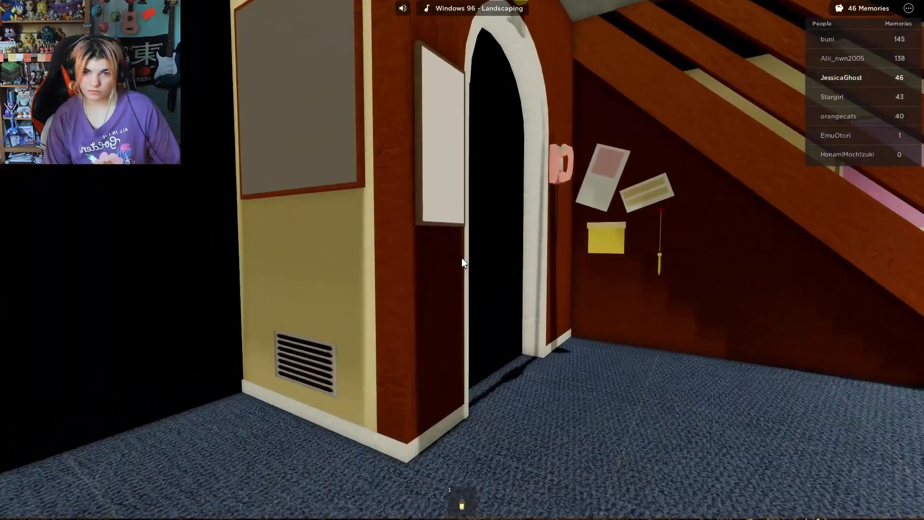
pyautogui.moveTo(462, 262)
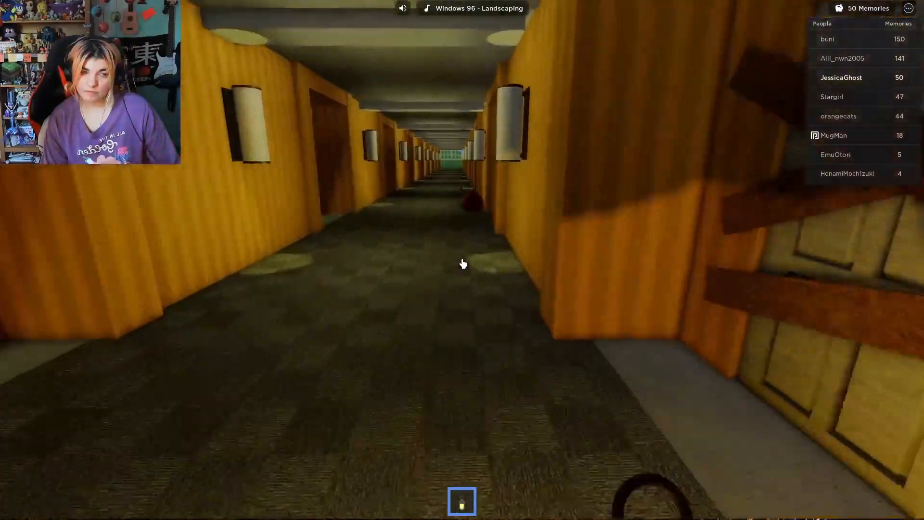
# Walk past the store counters and down the hallway to the wooden door
pyautogui.press('w')
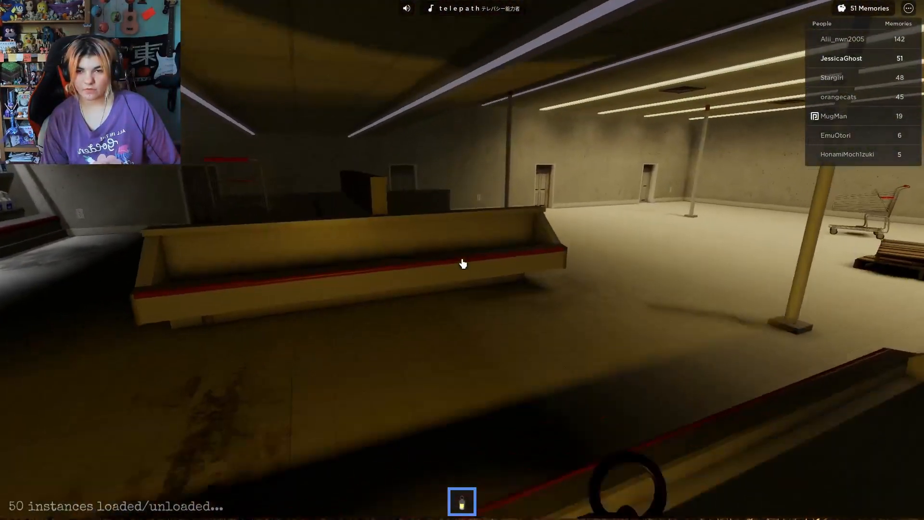
pyautogui.moveTo(462, 263)
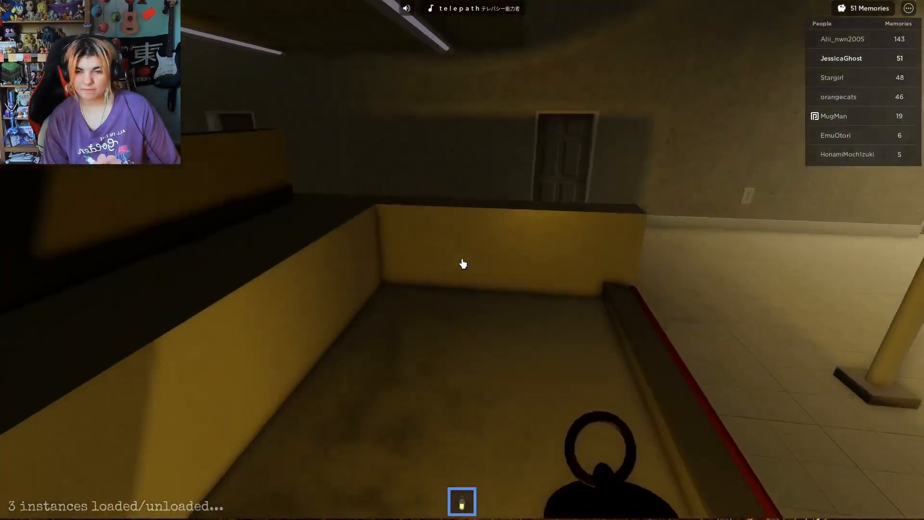
pyautogui.moveTo(463, 264)
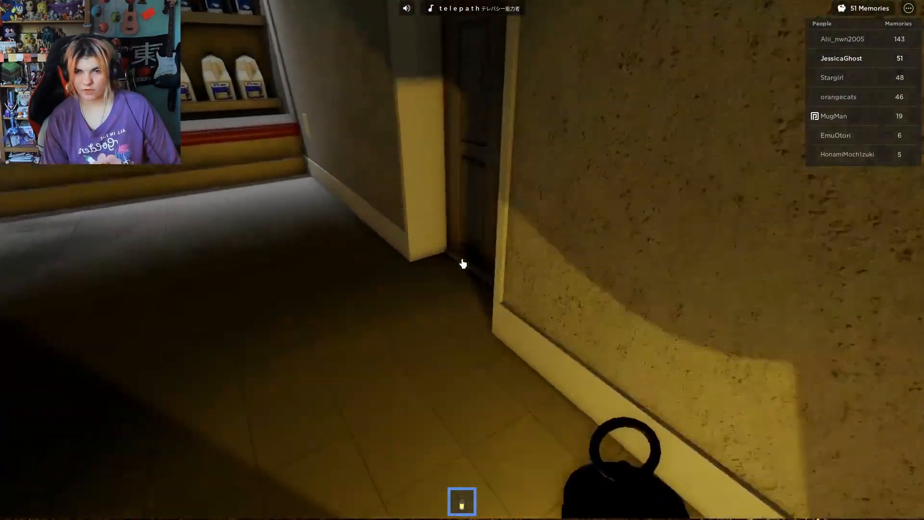
pyautogui.moveTo(463, 263)
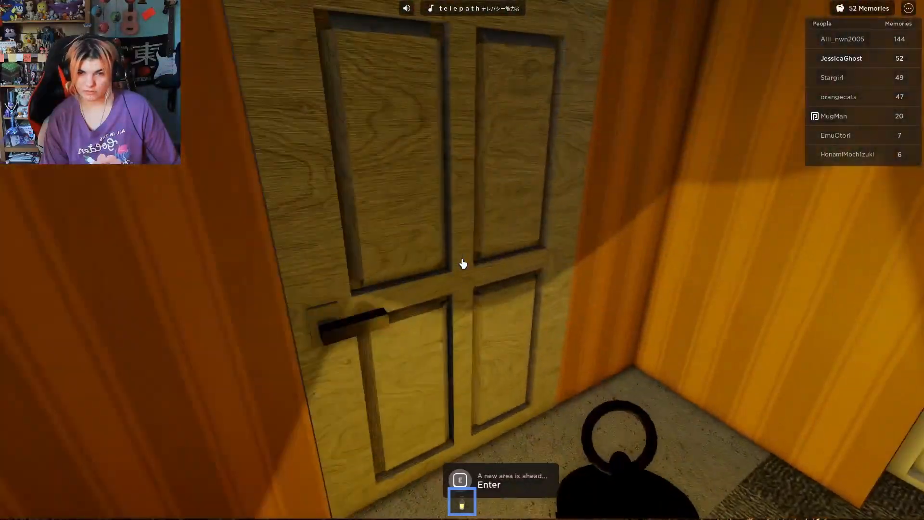
# Enter through the wooden door to overlook the huge window-lined circular shaft
pyautogui.press('e')
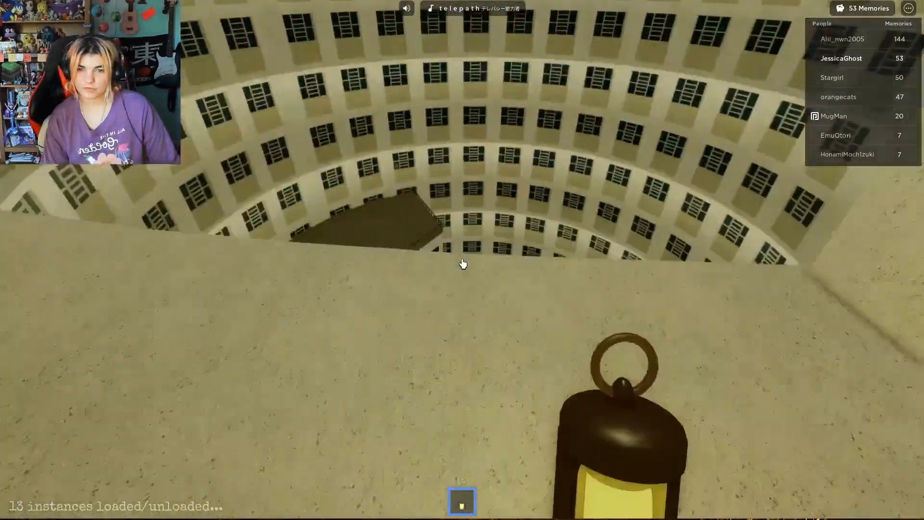
pyautogui.moveTo(462, 264)
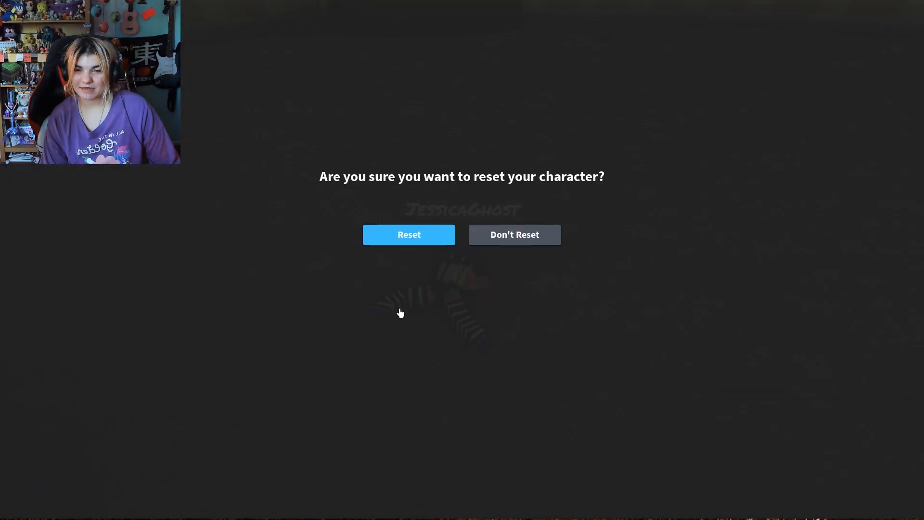
# Confirm the character reset and respawn in the dark void
pyautogui.click(409, 234)
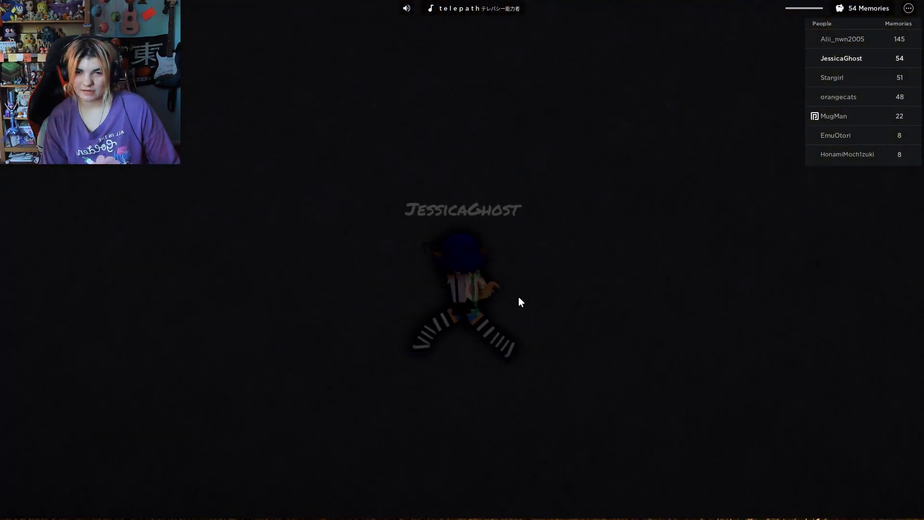
pyautogui.moveTo(688, 379)
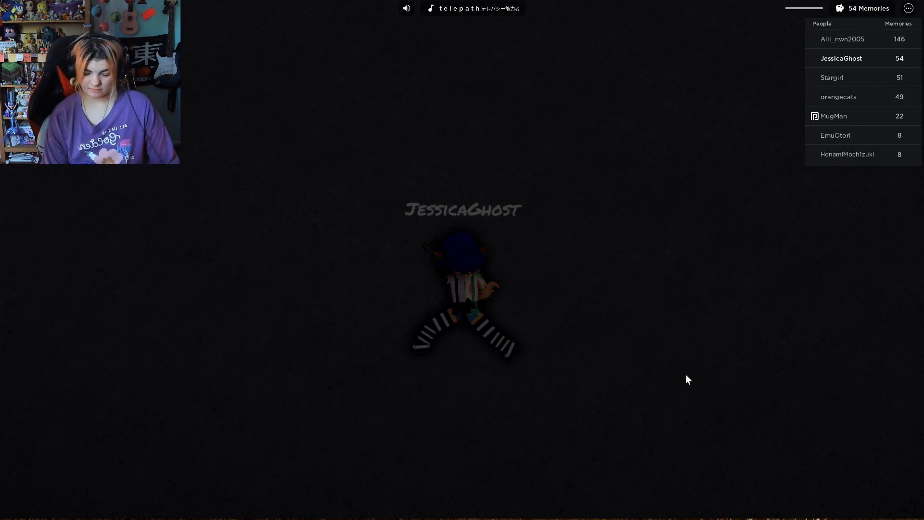
pyautogui.moveTo(298, 107)
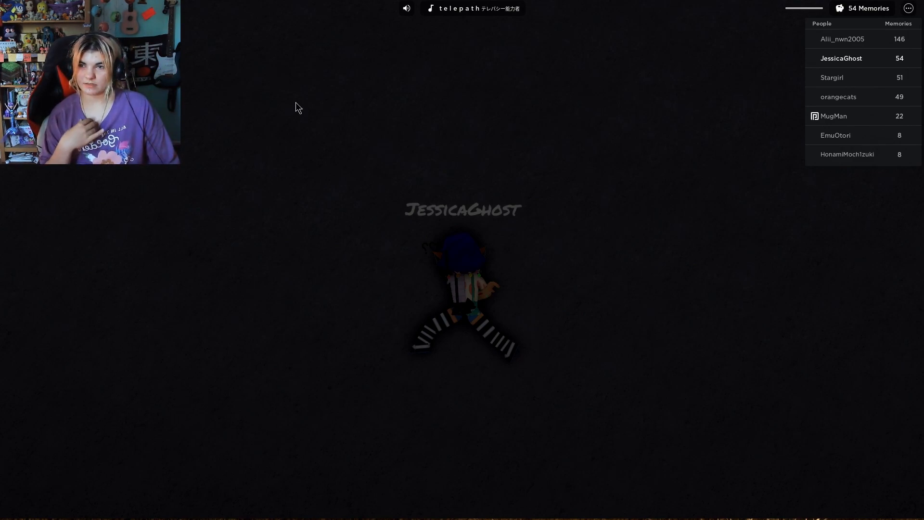
pyautogui.moveTo(618, 355)
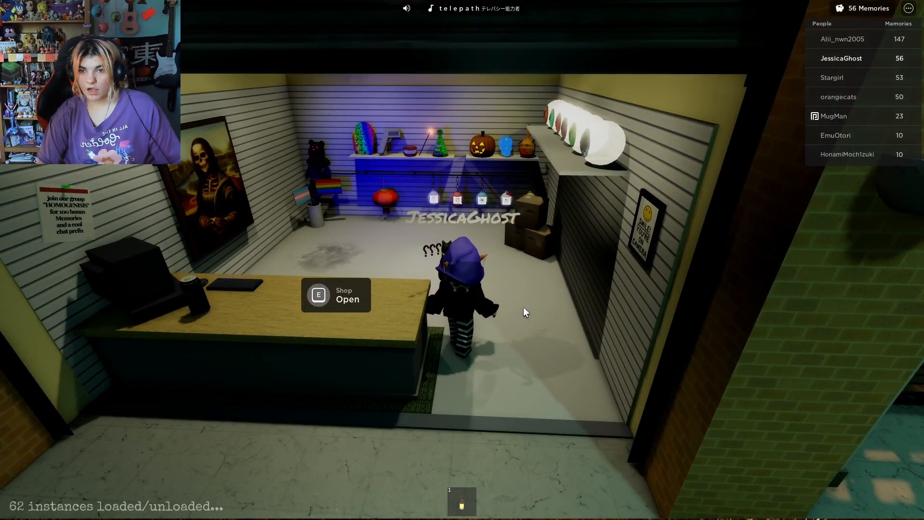
# Open the Item Shop's goods list at the 'Shop Open' prompt
pyautogui.press('e')
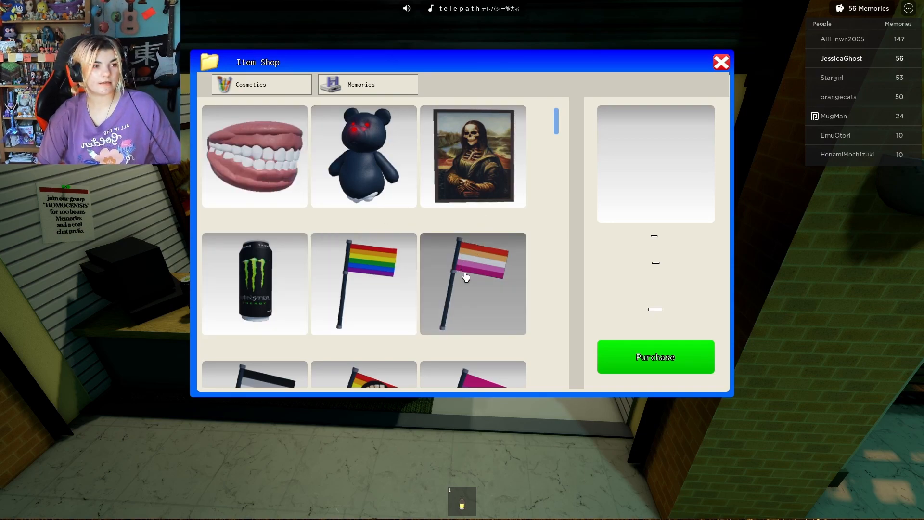
# Preview the Bona Lisa, Gay and Lesbian Pride Flags, and Monster Energy items
pyautogui.click(472, 156)
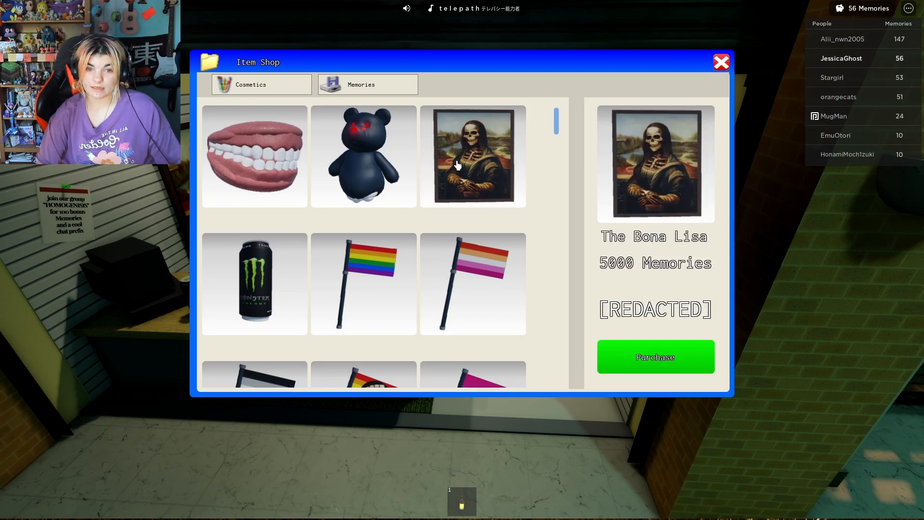
pyautogui.click(363, 283)
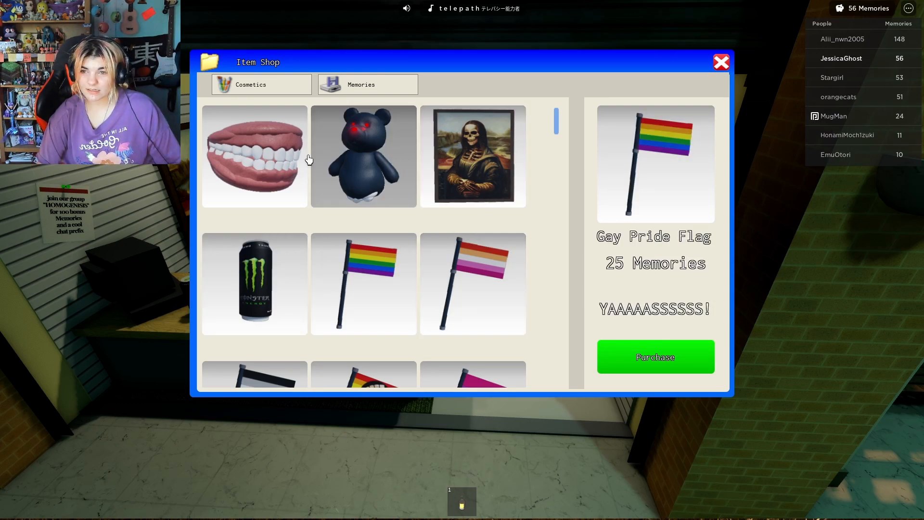
pyautogui.click(472, 284)
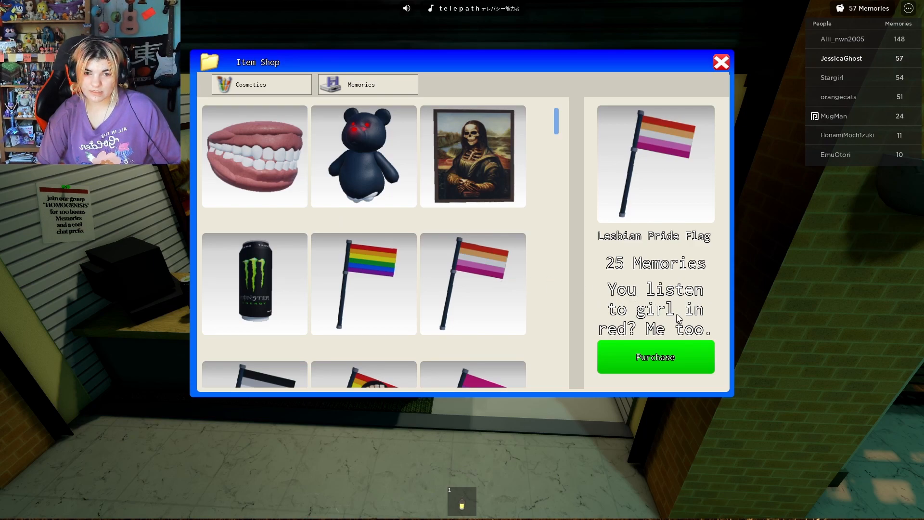
pyautogui.click(254, 283)
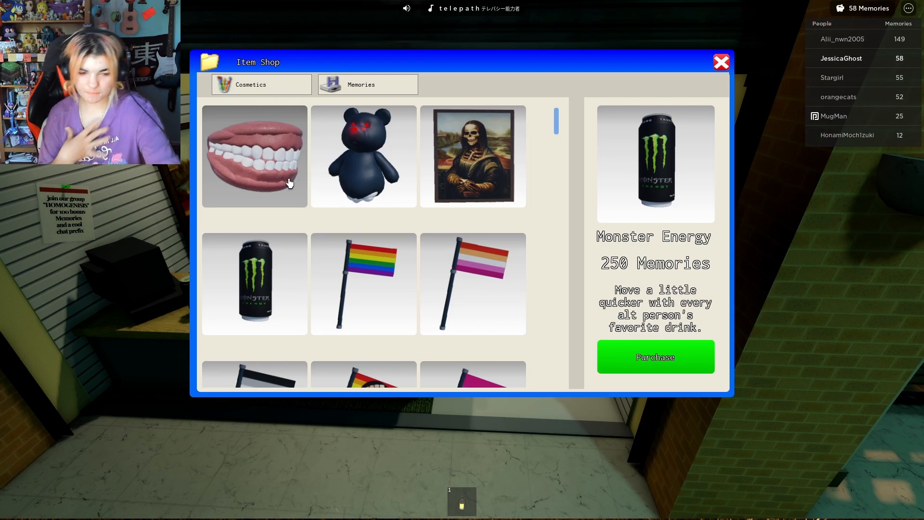
pyautogui.moveTo(329, 143)
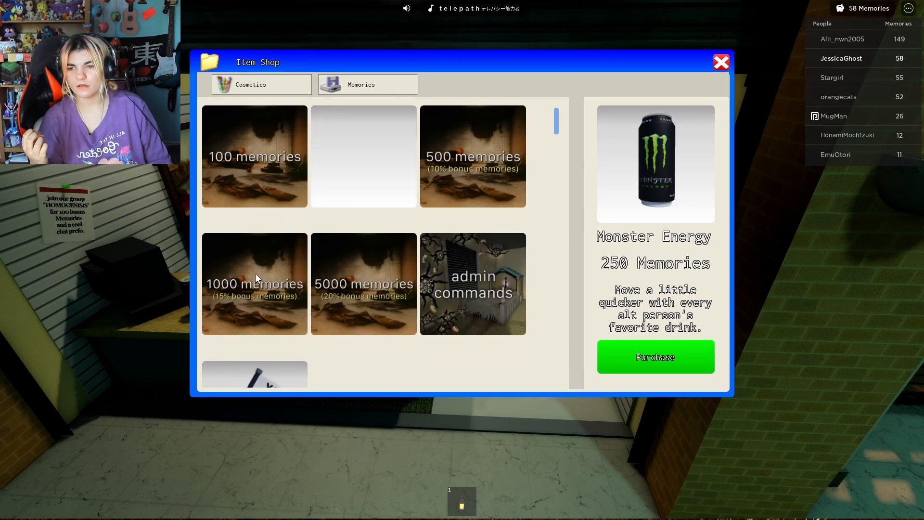
# Try buying the 500 memories pack, cancel at insufficient funds, and preview the Custom Flag
pyautogui.click(255, 156)
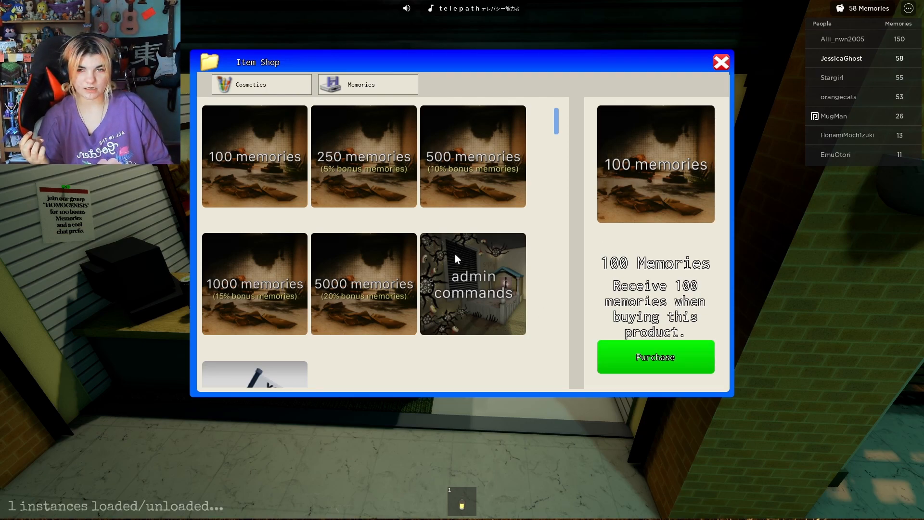
pyautogui.click(472, 156)
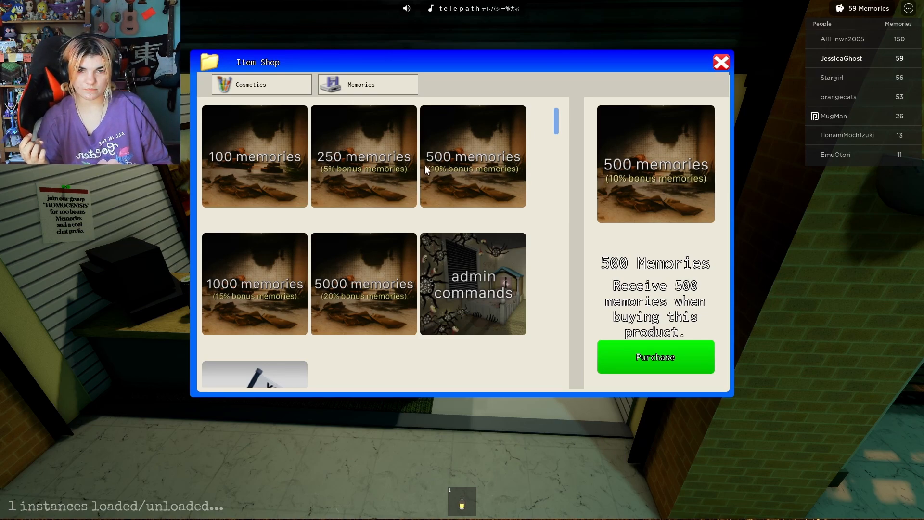
pyautogui.click(655, 357)
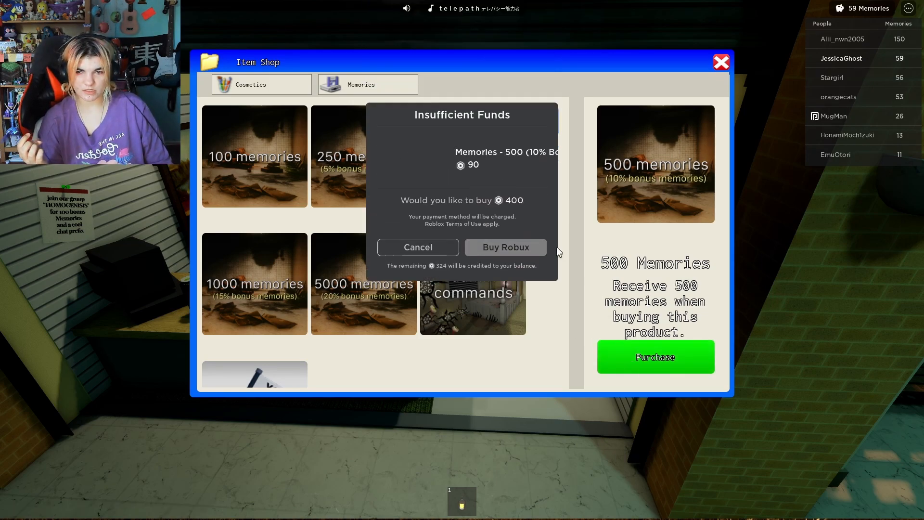
pyautogui.click(417, 247)
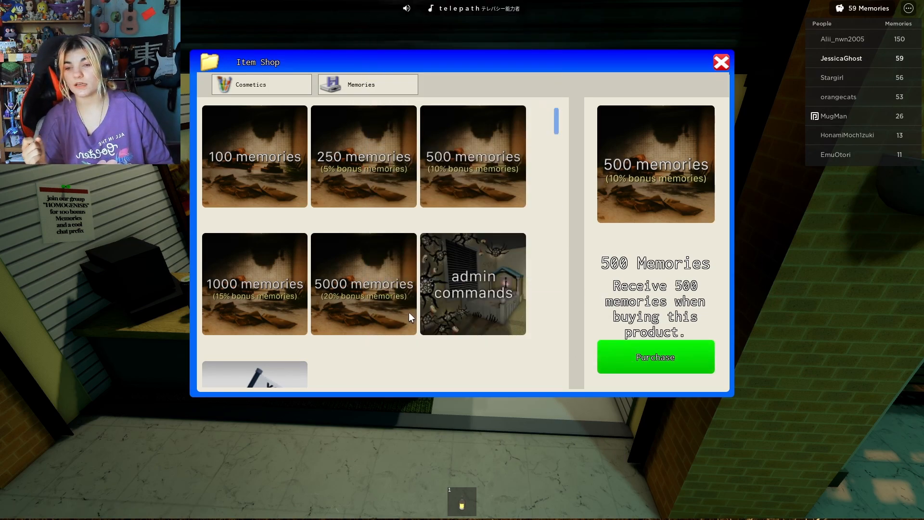
pyautogui.click(255, 375)
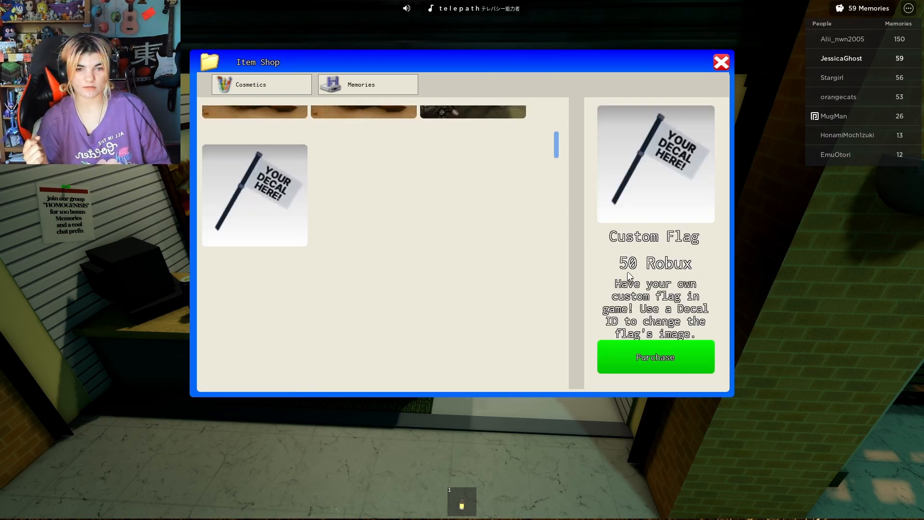
pyautogui.moveTo(637, 298)
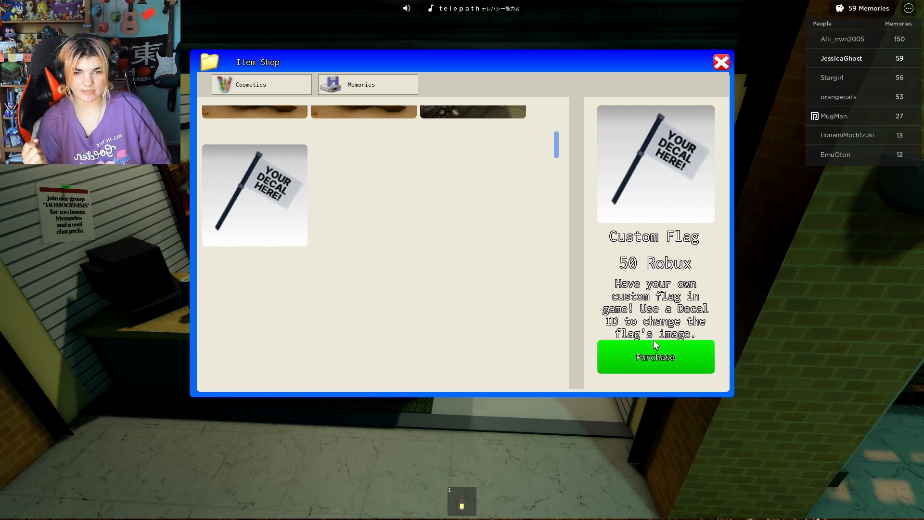
pyautogui.scroll(3)
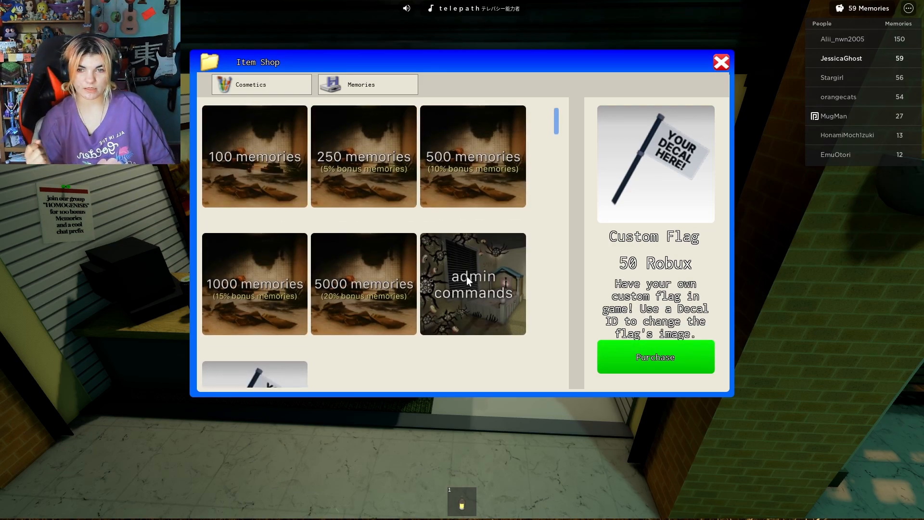
# Review the admin commands pass, then attempt and cancel buying the 5000 memories pack
pyautogui.click(471, 284)
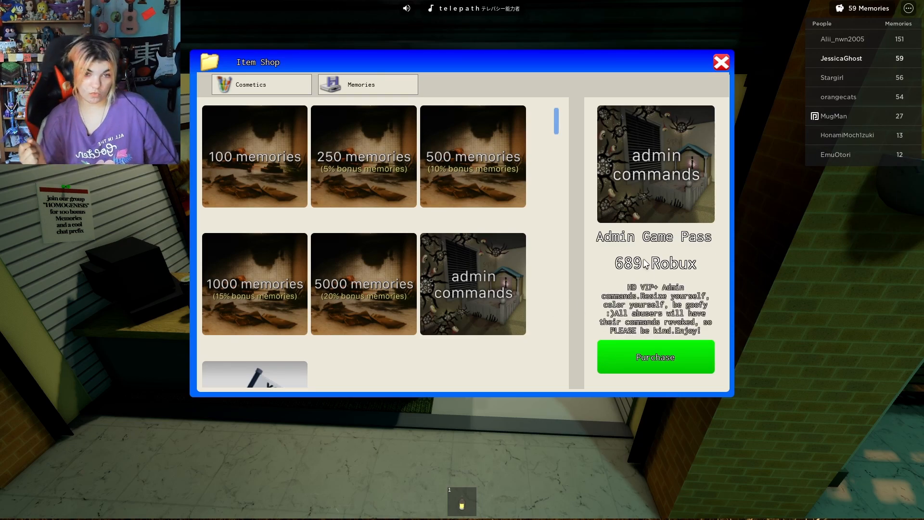
pyautogui.moveTo(518, 295)
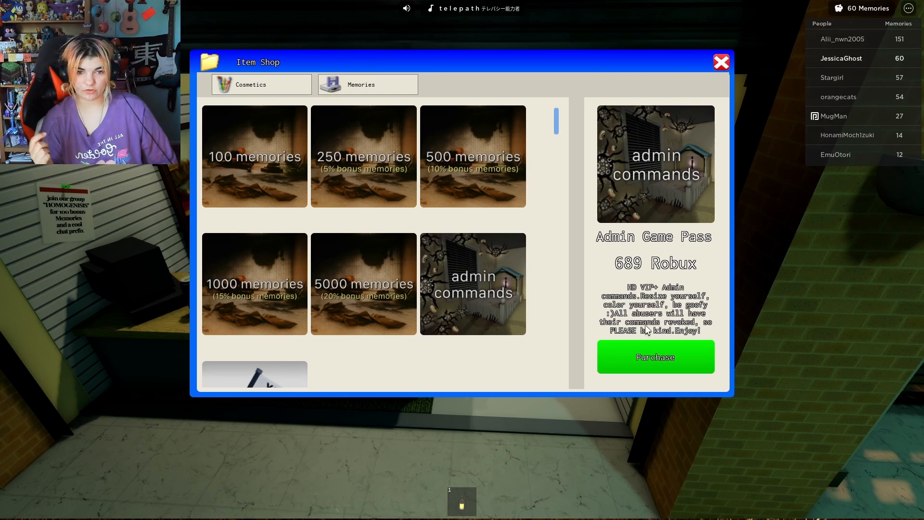
pyautogui.click(364, 284)
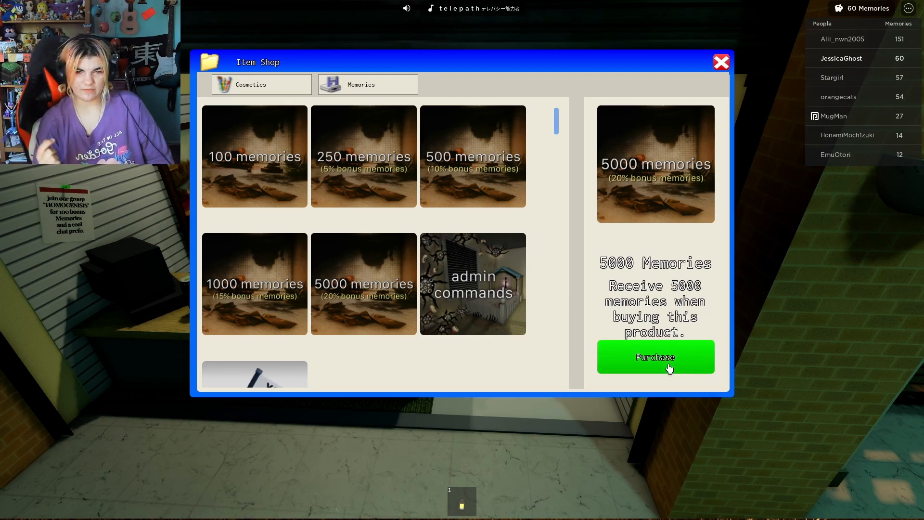
pyautogui.click(654, 357)
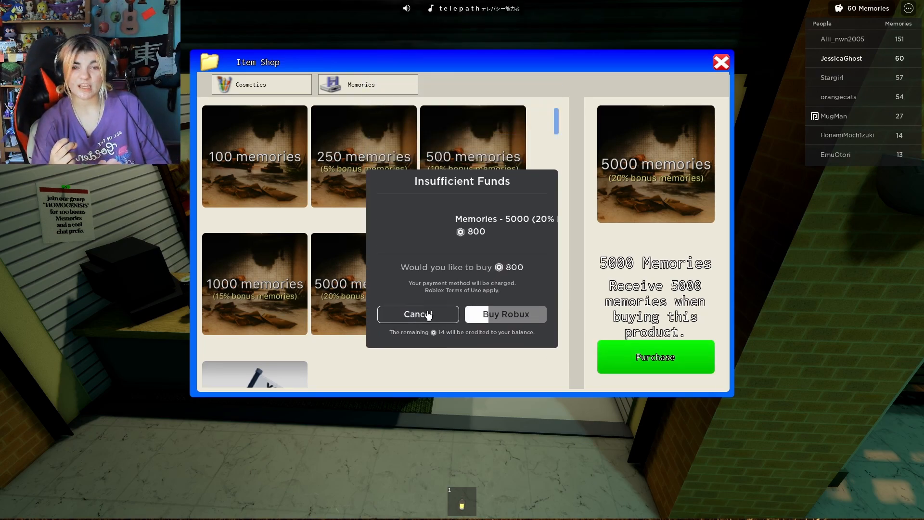
pyautogui.click(417, 313)
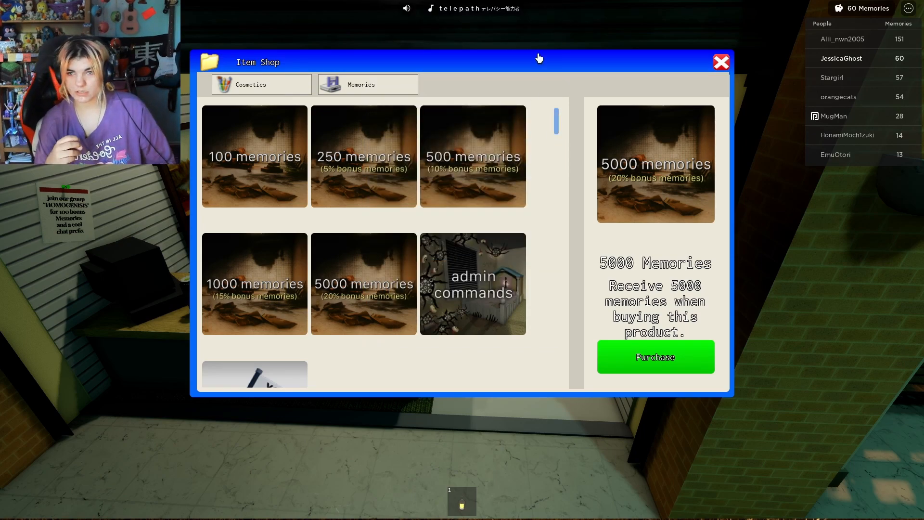
# Attempt to buy the 100 memories pack and back out of the Robux purchase
pyautogui.click(254, 156)
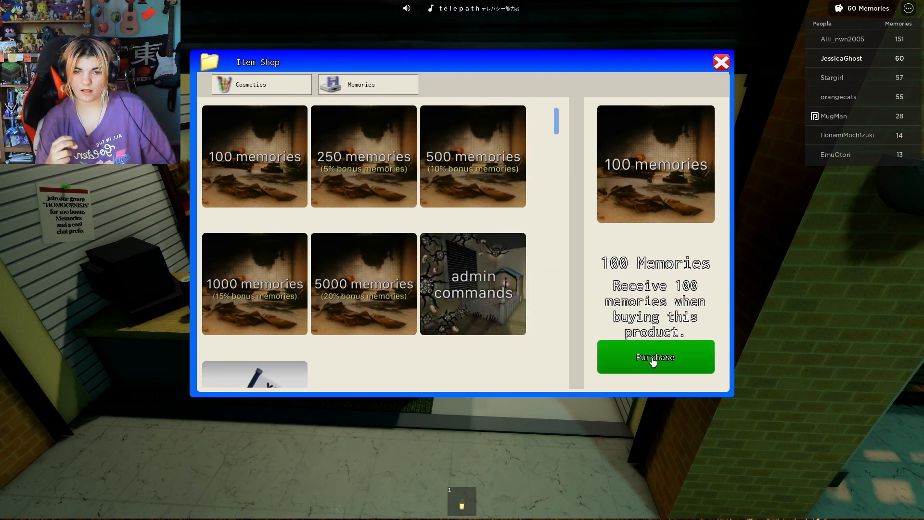
pyautogui.click(654, 356)
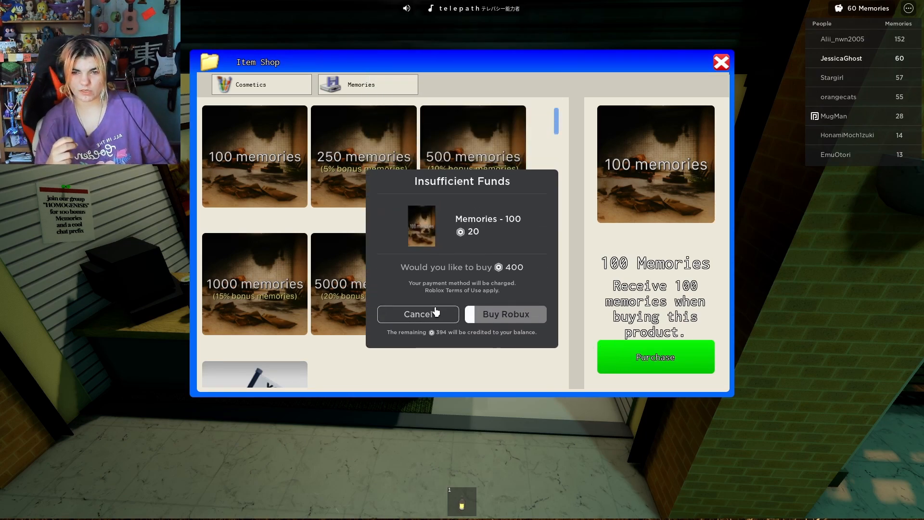
pyautogui.click(417, 314)
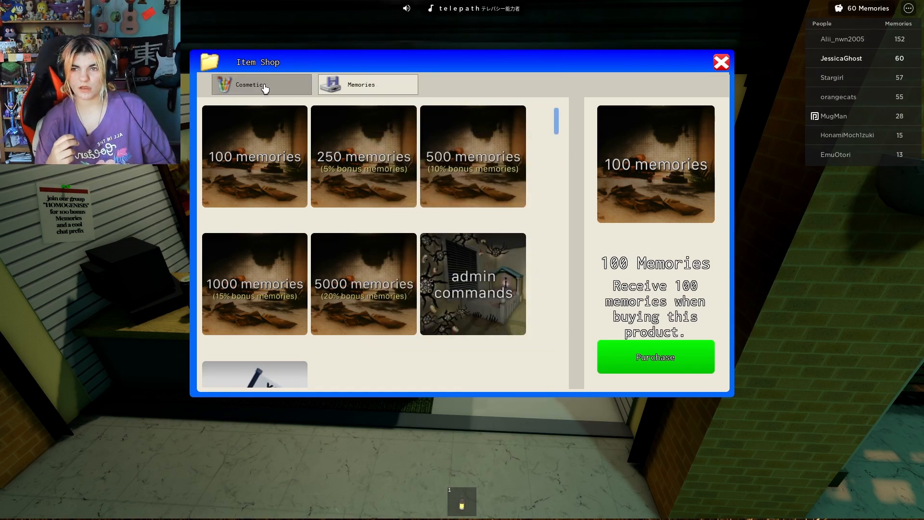
# Preview the Violet and Teal Gleaming Eyeballs, then the 45-Memory Prop Pistol
pyautogui.click(261, 84)
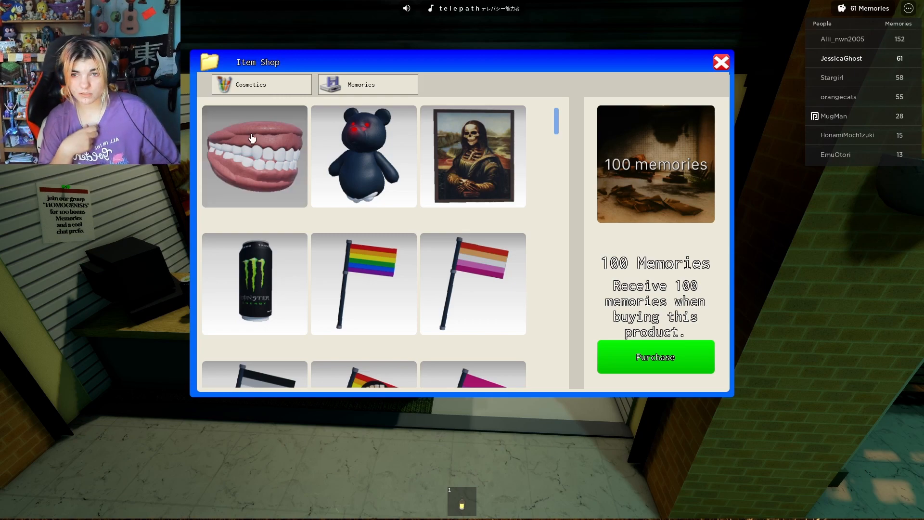
pyautogui.scroll(-3)
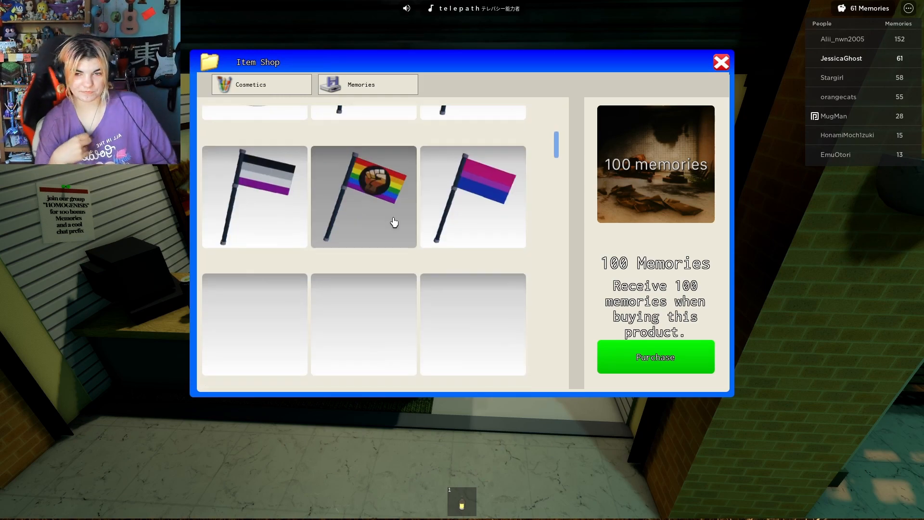
pyautogui.scroll(-3)
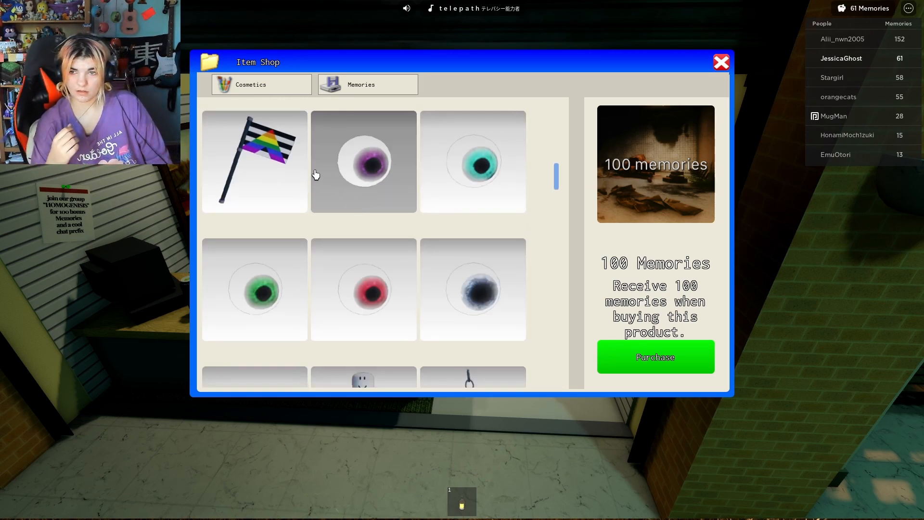
pyautogui.click(255, 161)
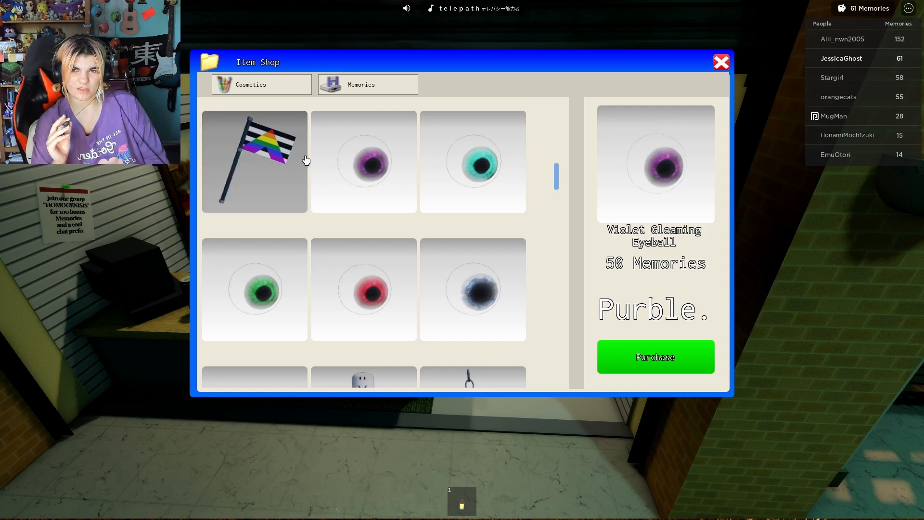
pyautogui.moveTo(449, 224)
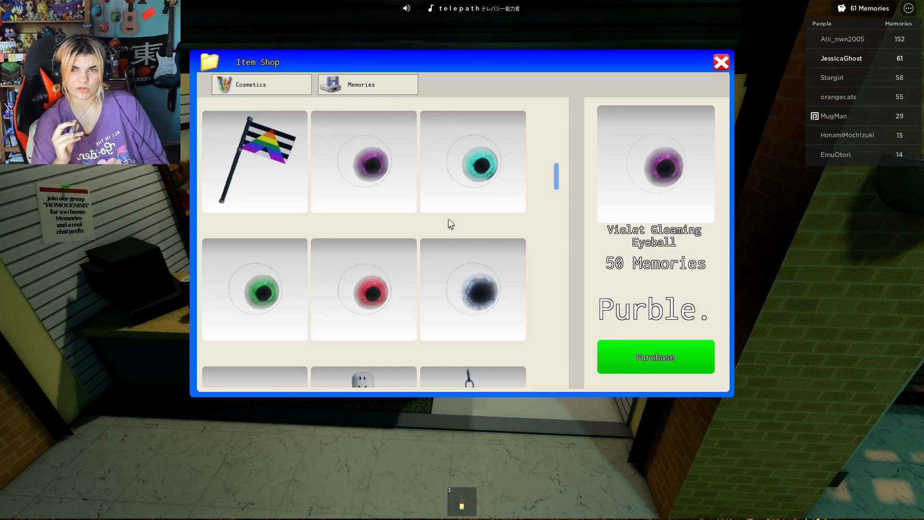
pyautogui.click(473, 162)
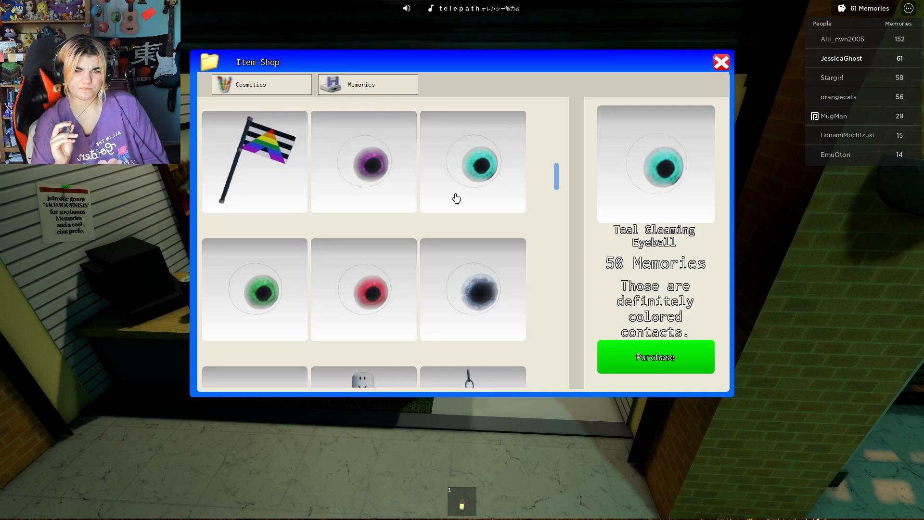
pyautogui.moveTo(482, 209)
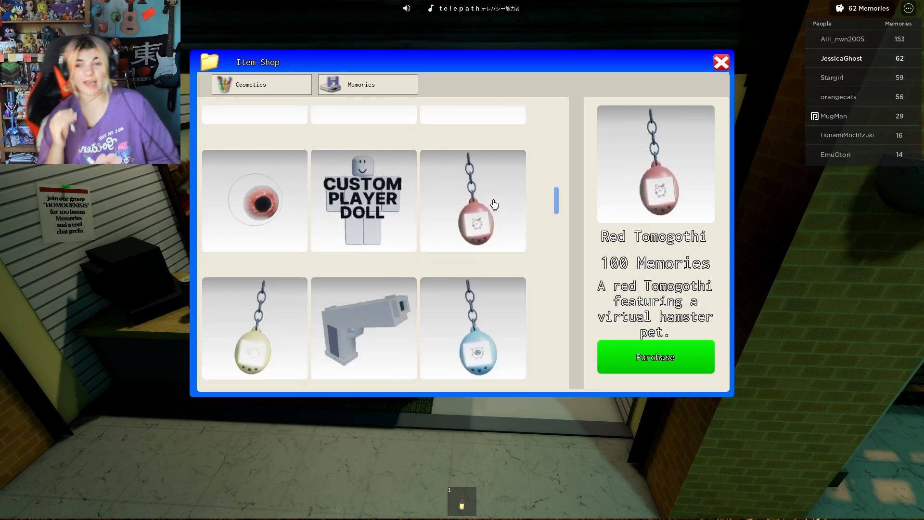
pyautogui.moveTo(316, 226)
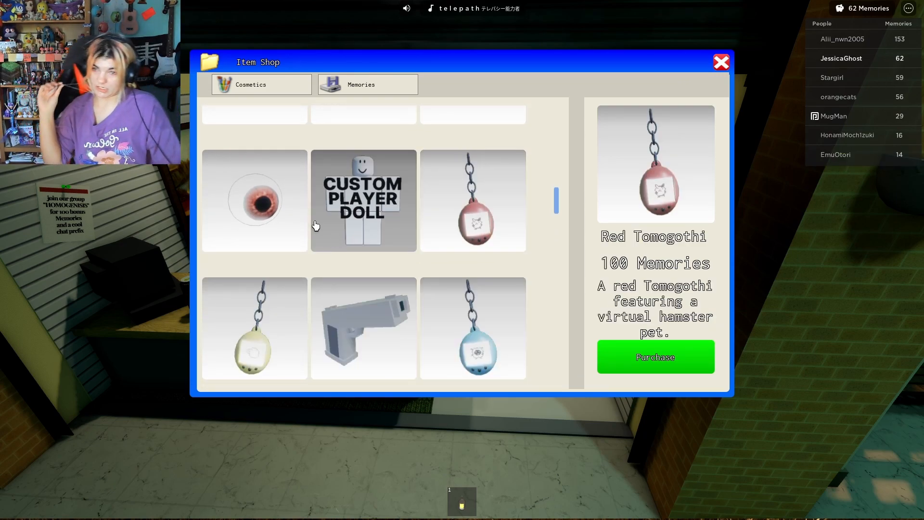
pyautogui.click(363, 327)
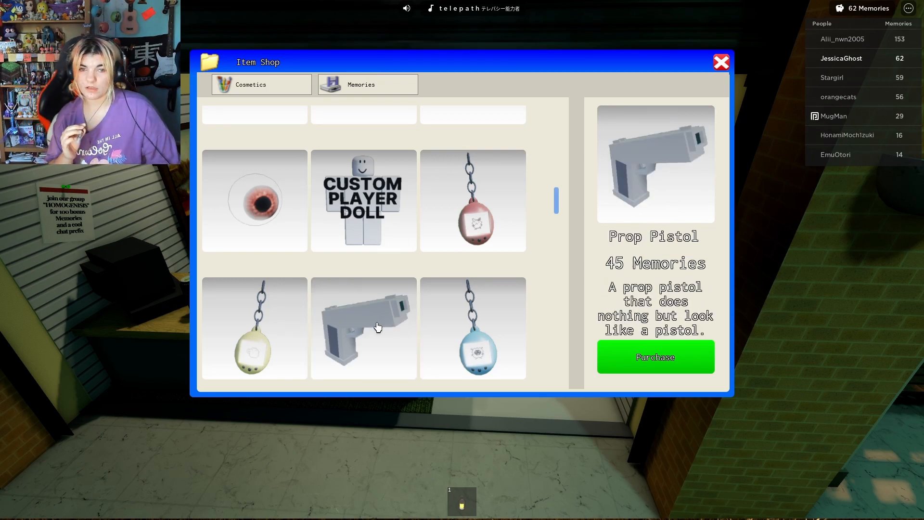
pyautogui.moveTo(681, 310)
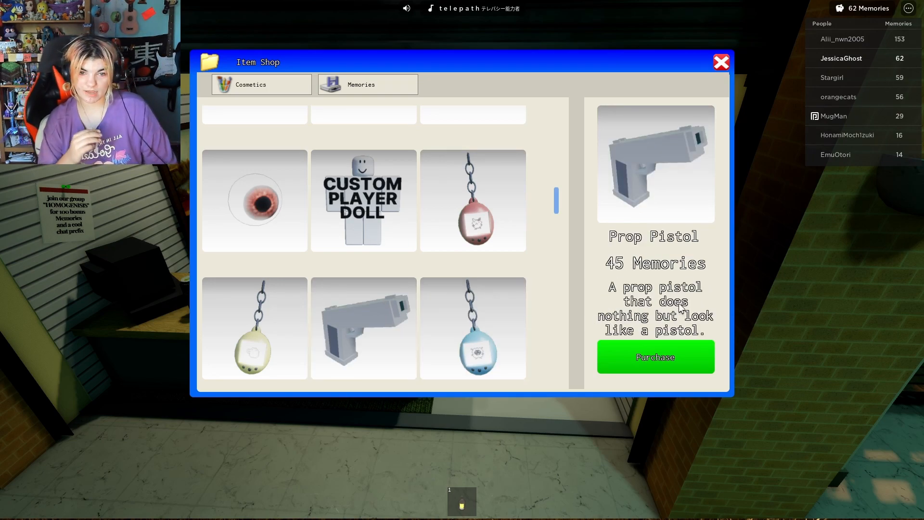
pyautogui.scroll(-3)
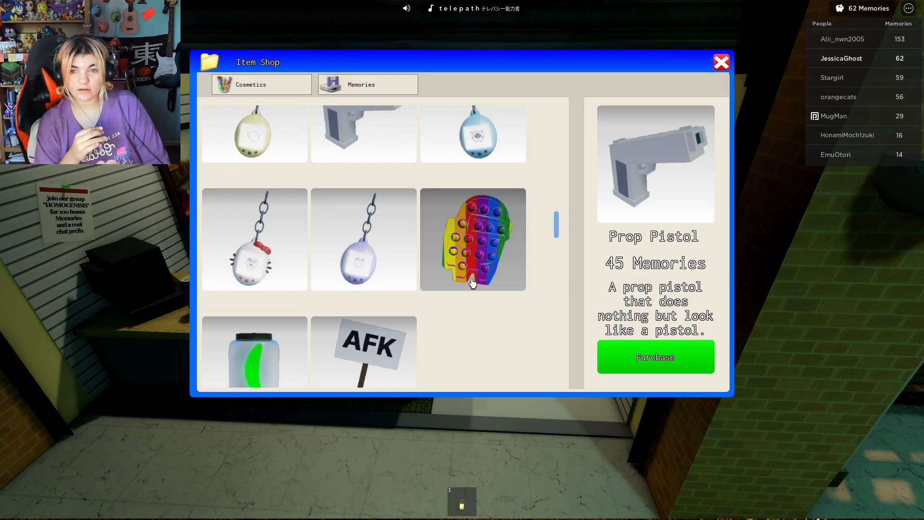
pyautogui.click(363, 350)
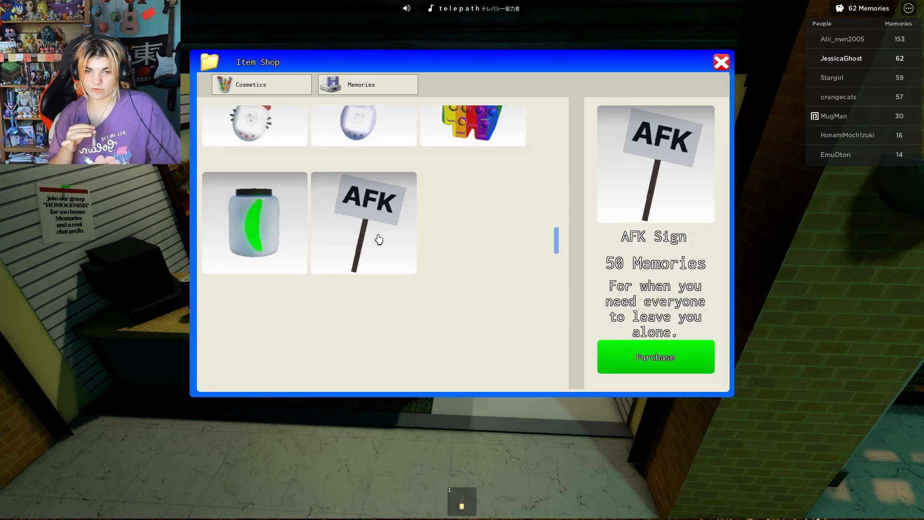
pyautogui.click(254, 223)
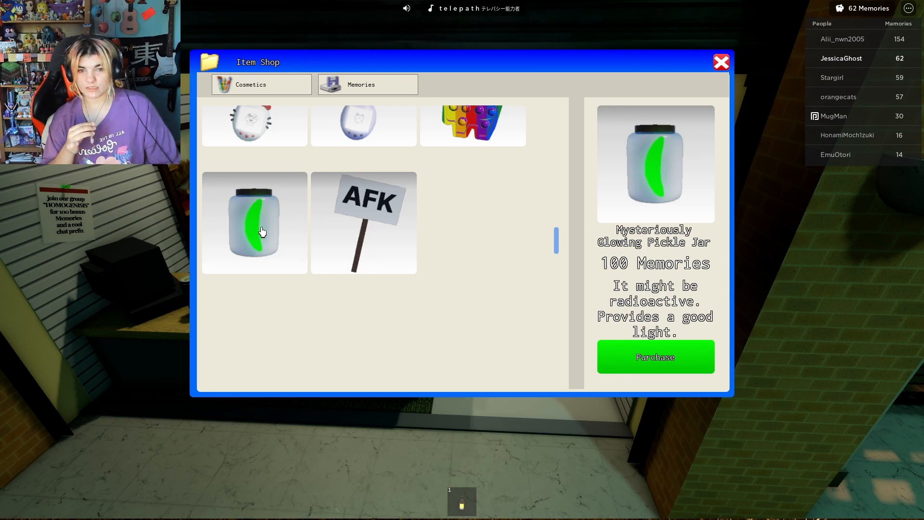
pyautogui.click(472, 239)
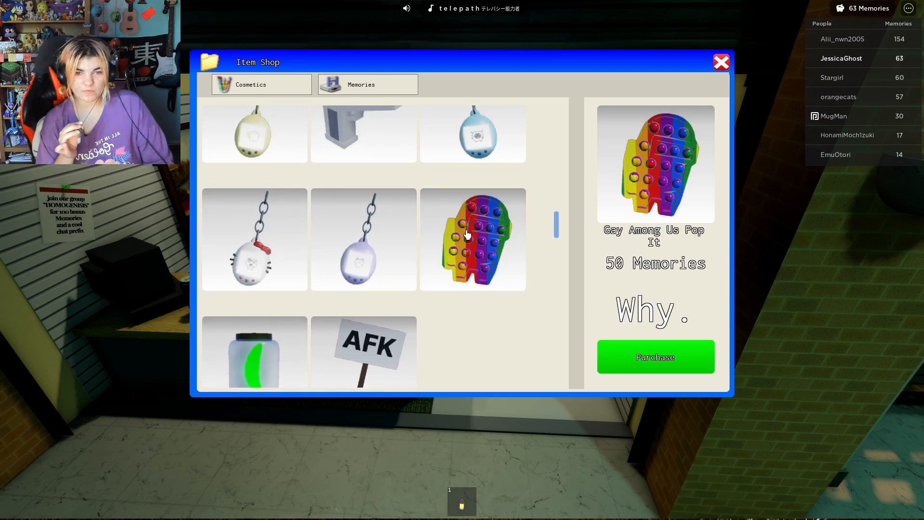
pyautogui.click(255, 240)
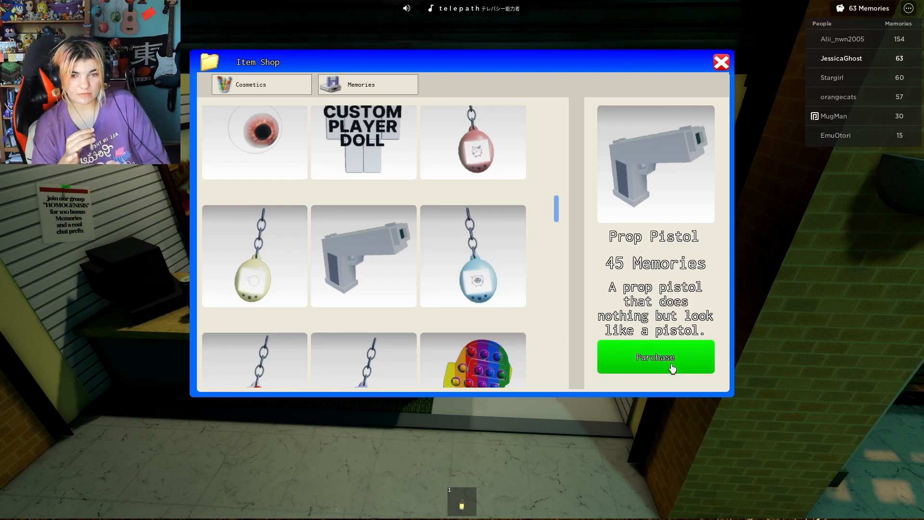
# Purchase the Prop Pistol for Memories and exit the Item Shop
pyautogui.click(654, 357)
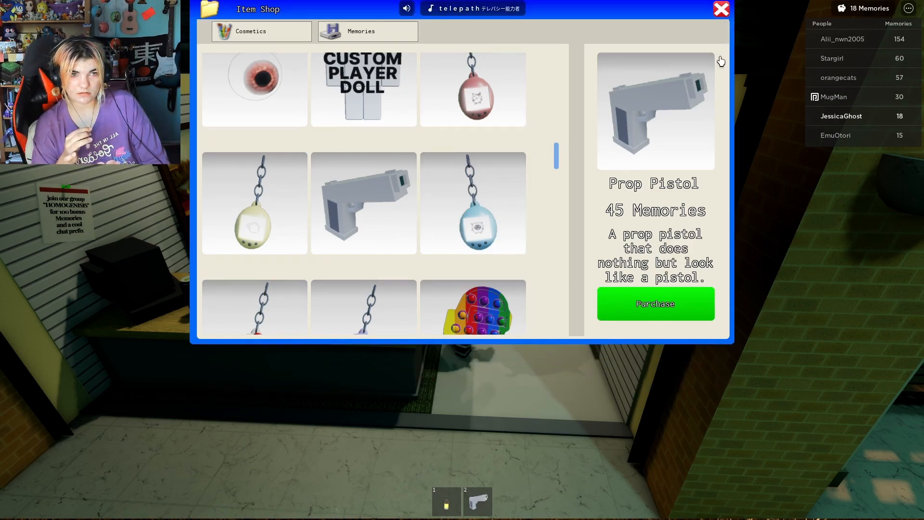
pyautogui.click(720, 8)
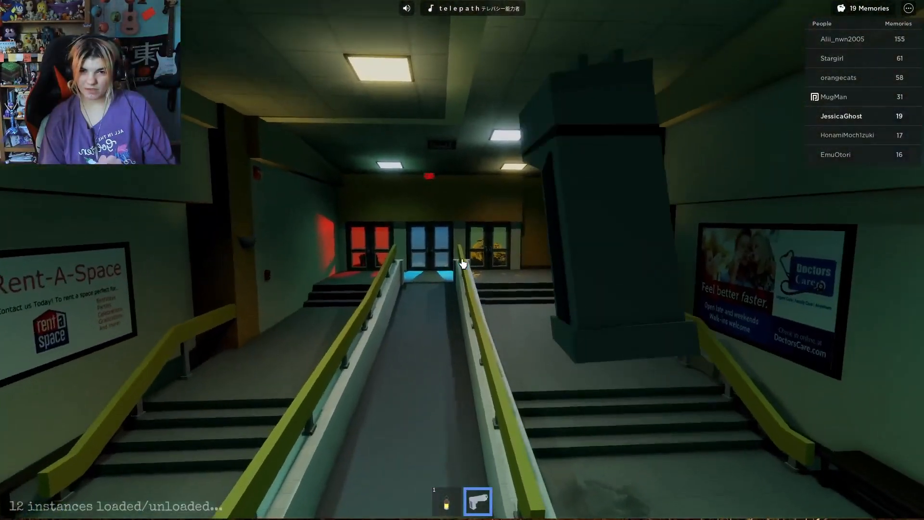
# Walk to the hallway's end doors and enter the dim shoe-shelf room
pyautogui.press('w')
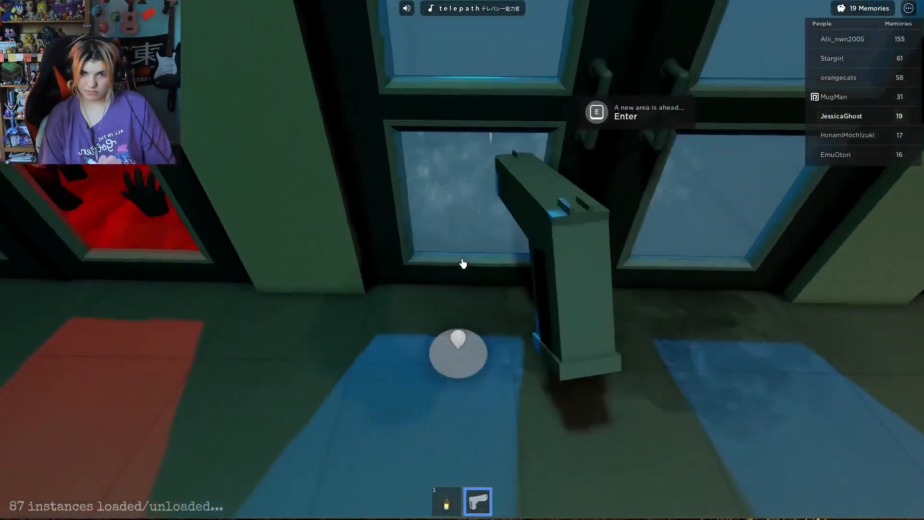
pyautogui.press('e')
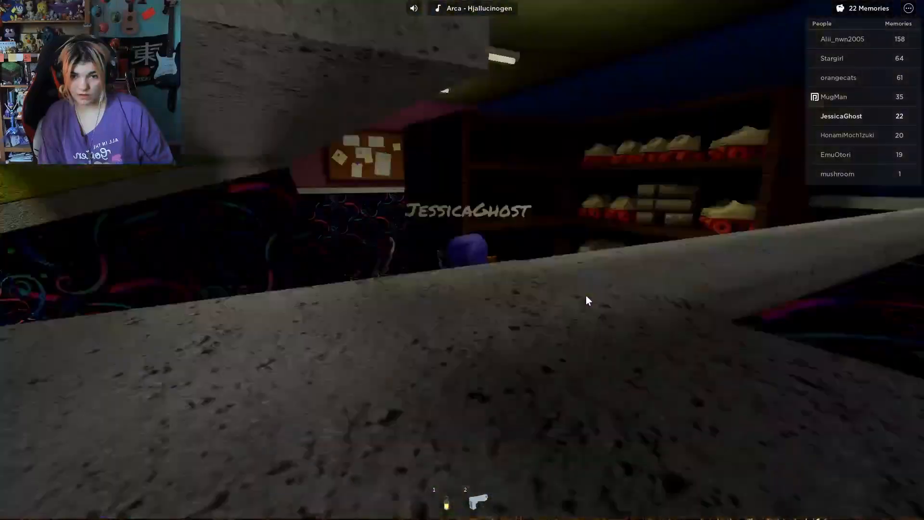
pyautogui.moveTo(554, 302)
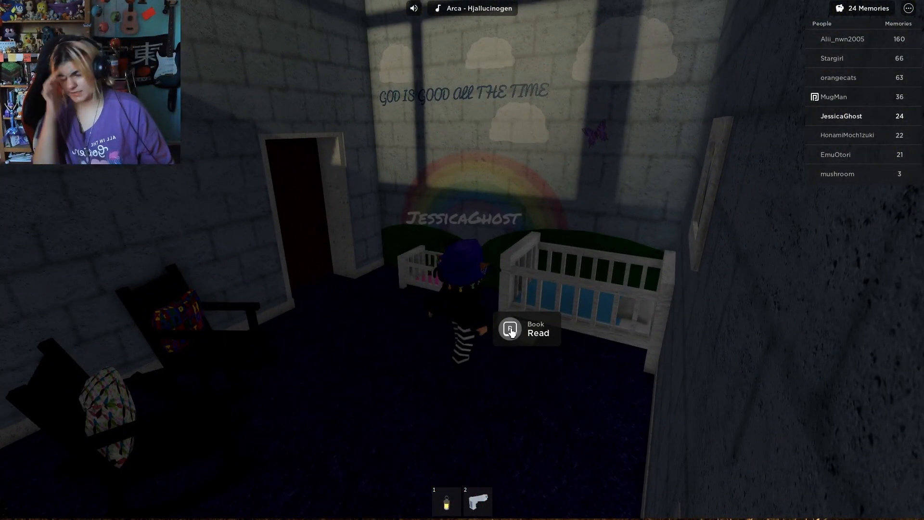
# Read the nursery book's 'you are so loved' note and dismiss it
pyautogui.click(511, 329)
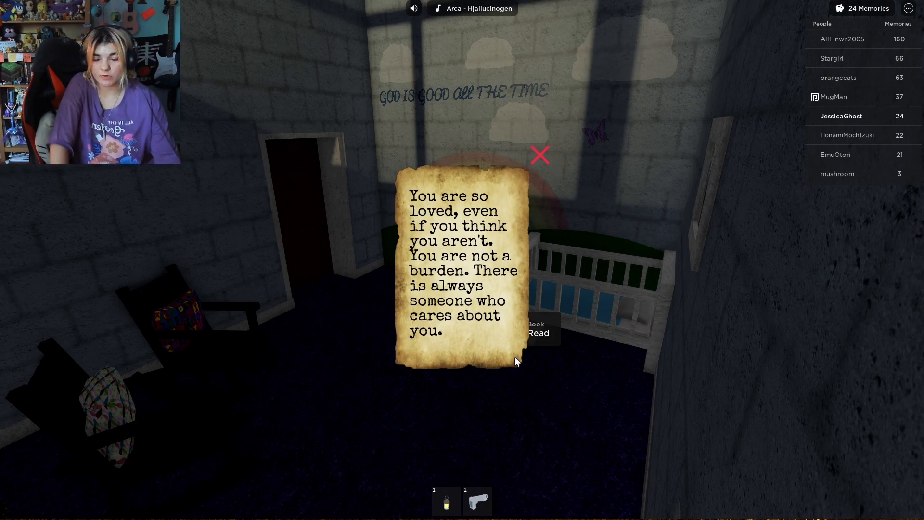
pyautogui.moveTo(525, 182)
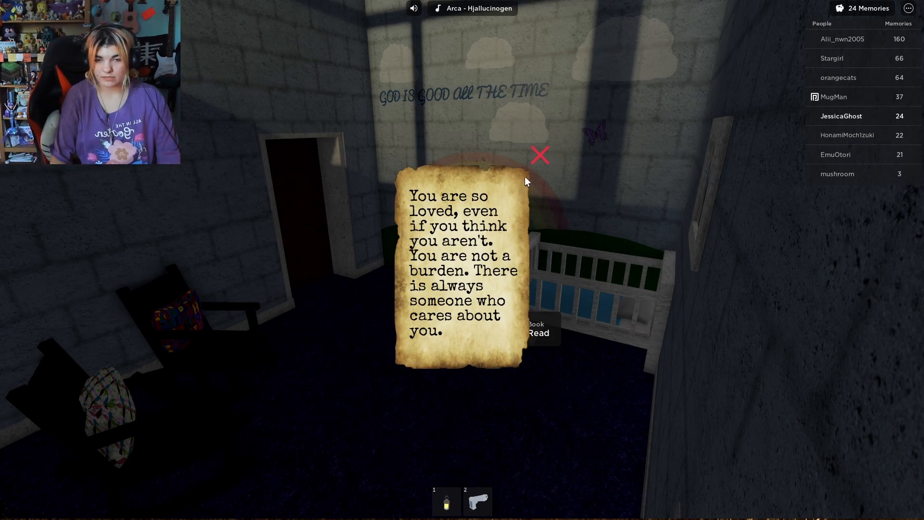
pyautogui.click(538, 156)
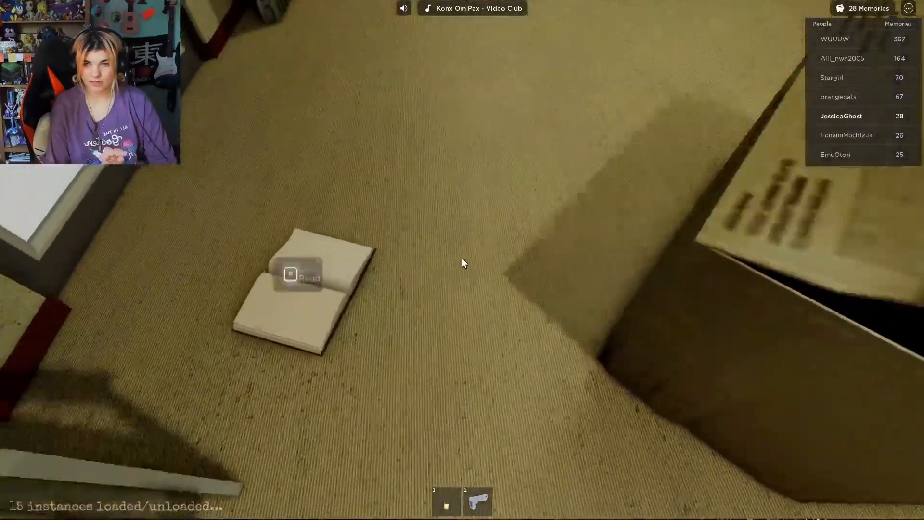
# Read the carpet book's note about choosing the wrong door, then dismiss it
pyautogui.press('r')
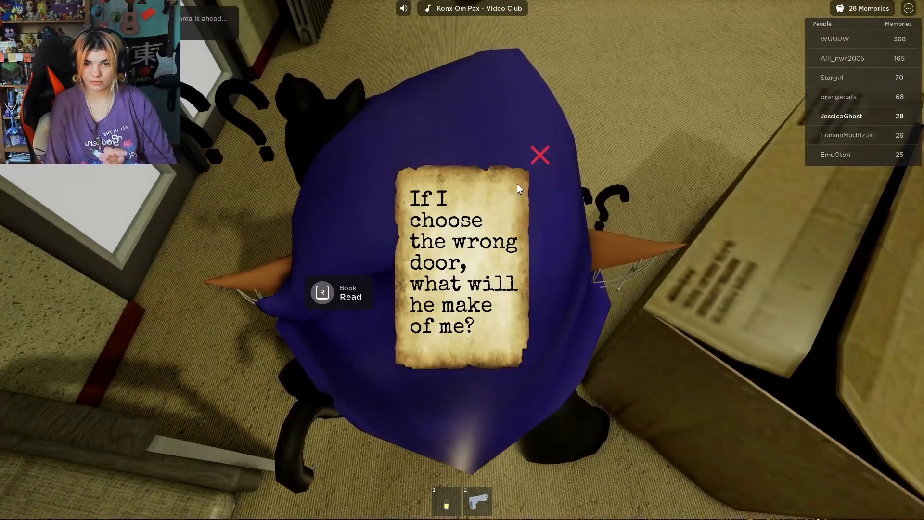
pyautogui.click(539, 155)
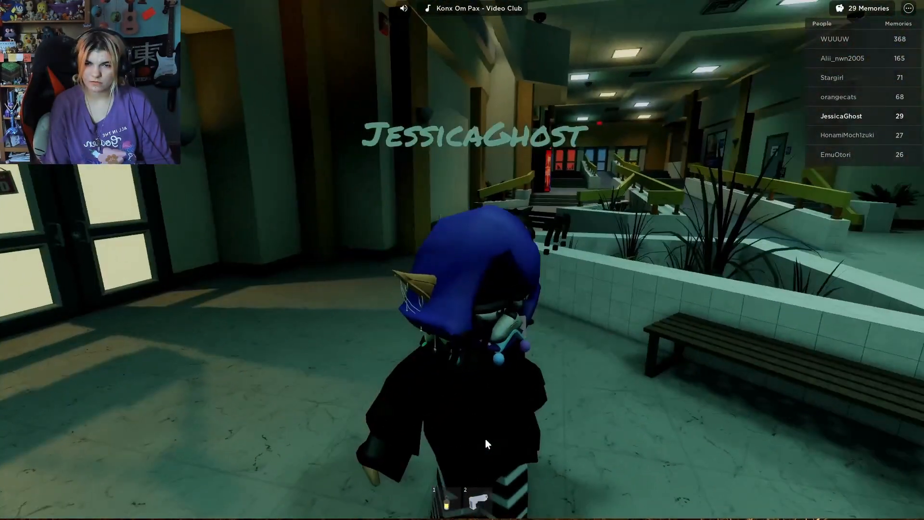
# Walk to the closed clinic's doors and enter the loading area beyond
pyautogui.press('w')
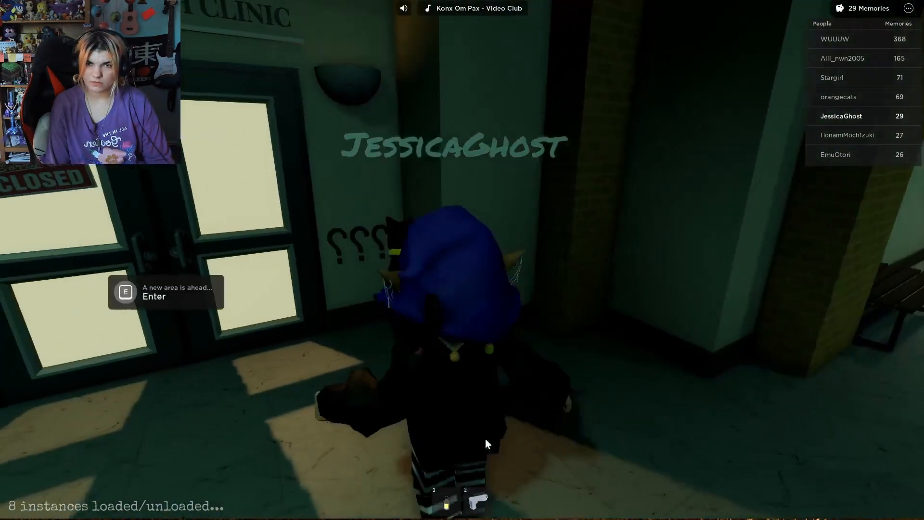
pyautogui.press('e')
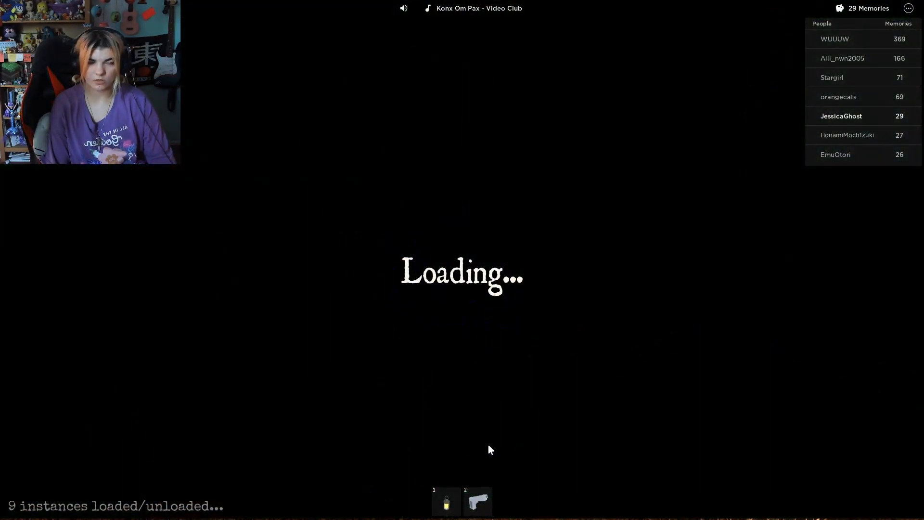